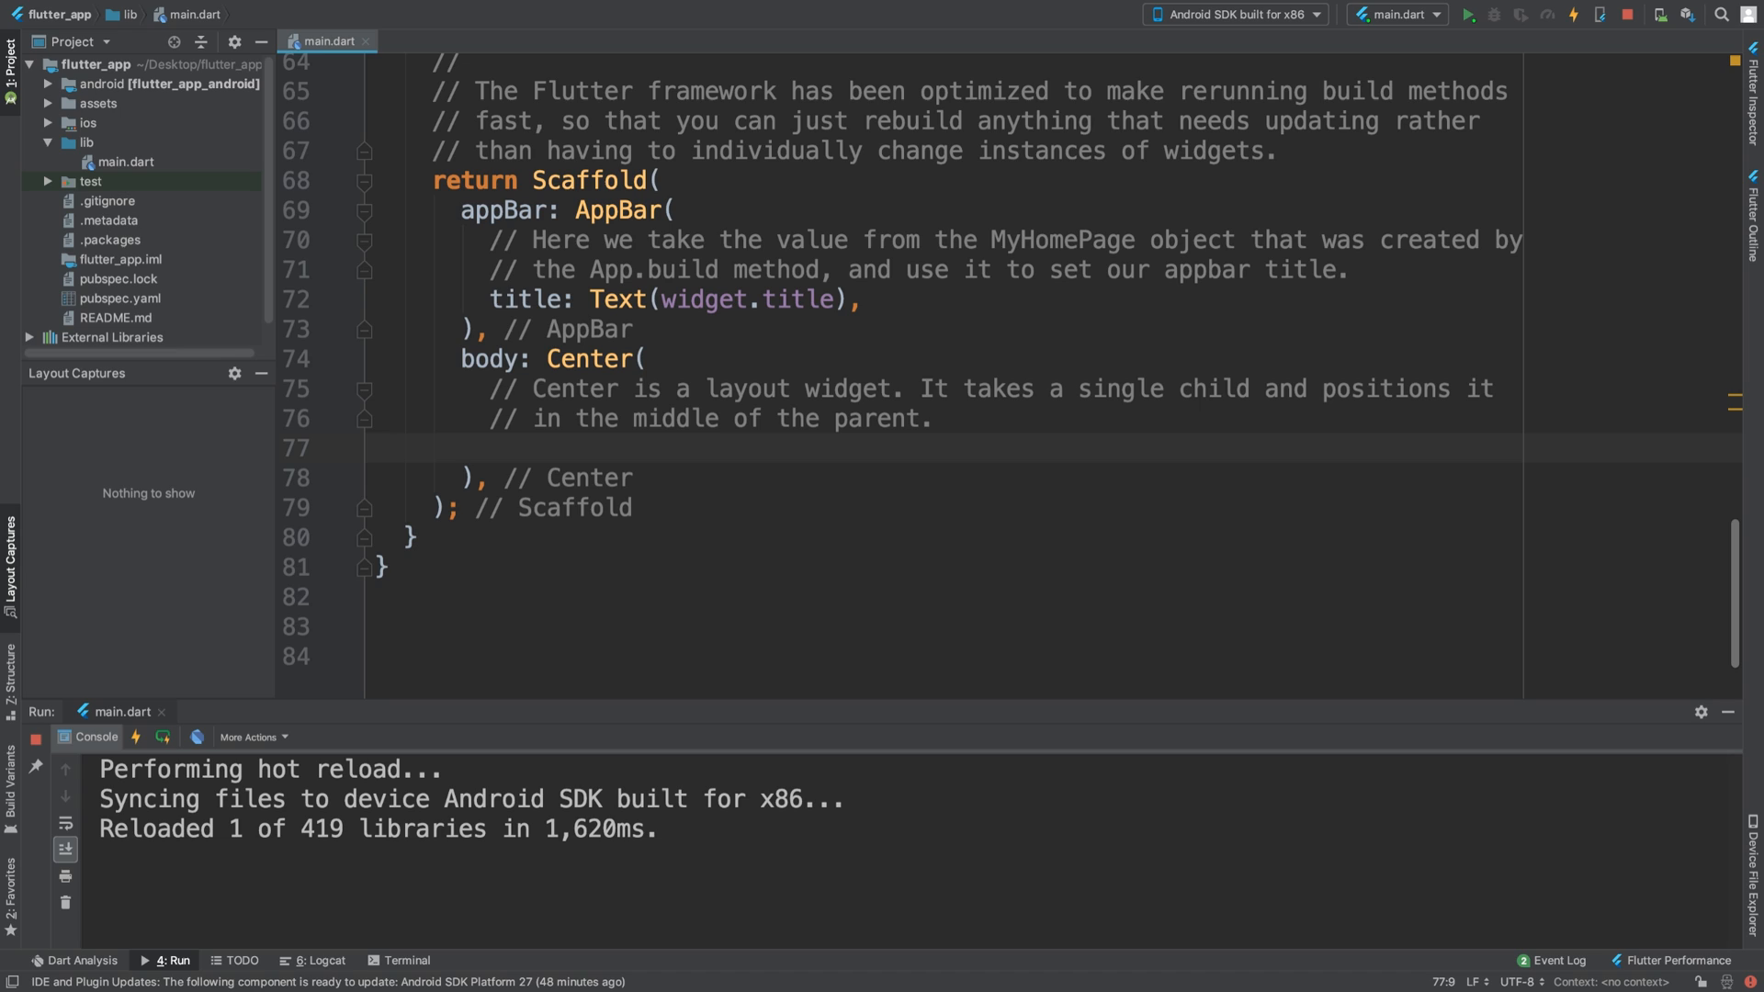
# Add child: ButtonBar( with an empty children: <Widget>[ ] list inside the Center body.
pyautogui.click(488, 449)
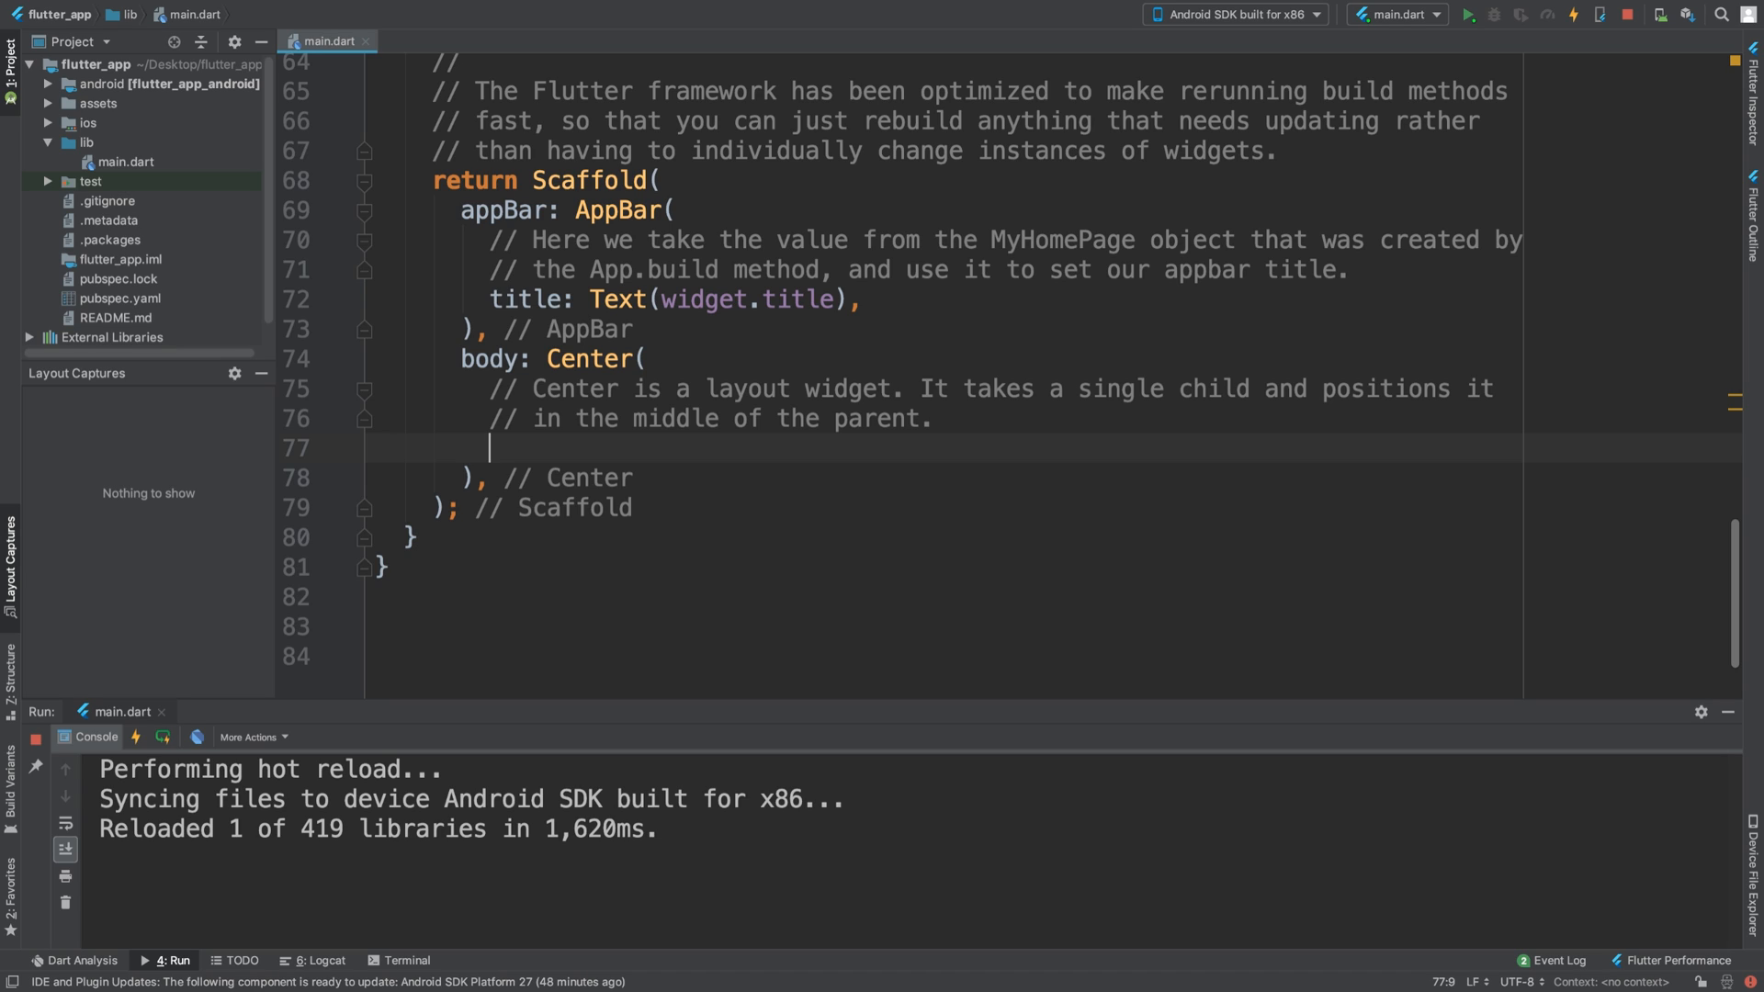
pyautogui.write('child:')
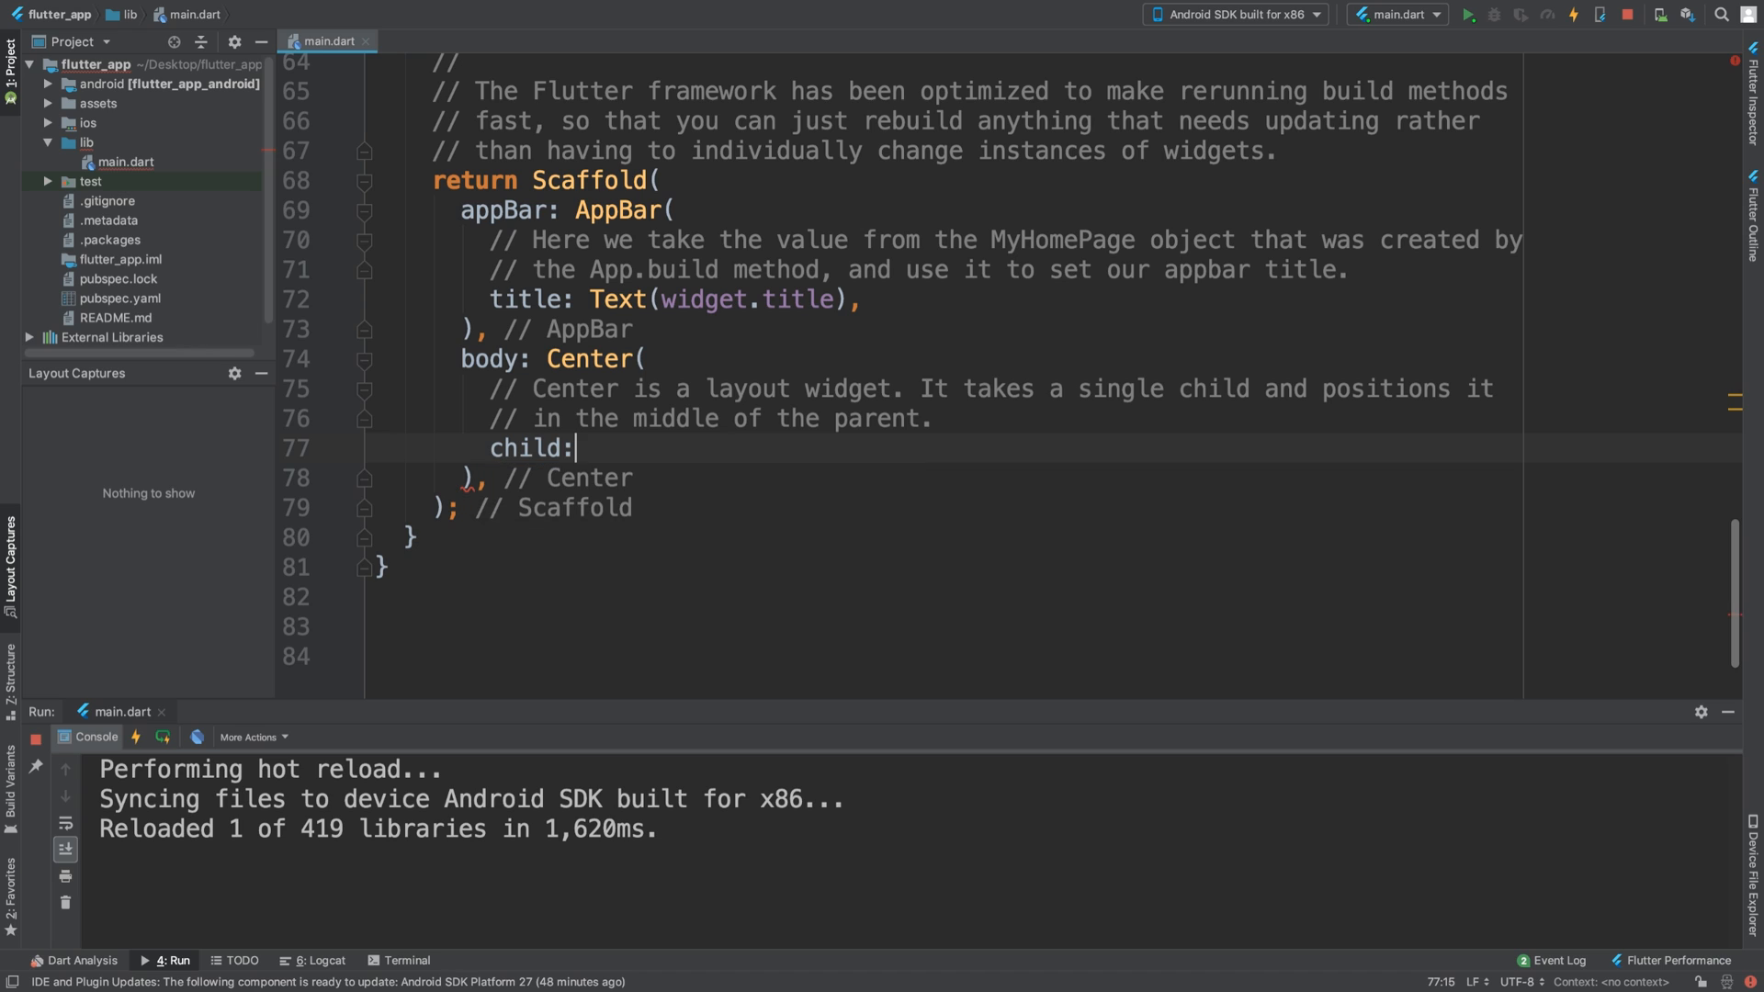
pyautogui.write('Butt')
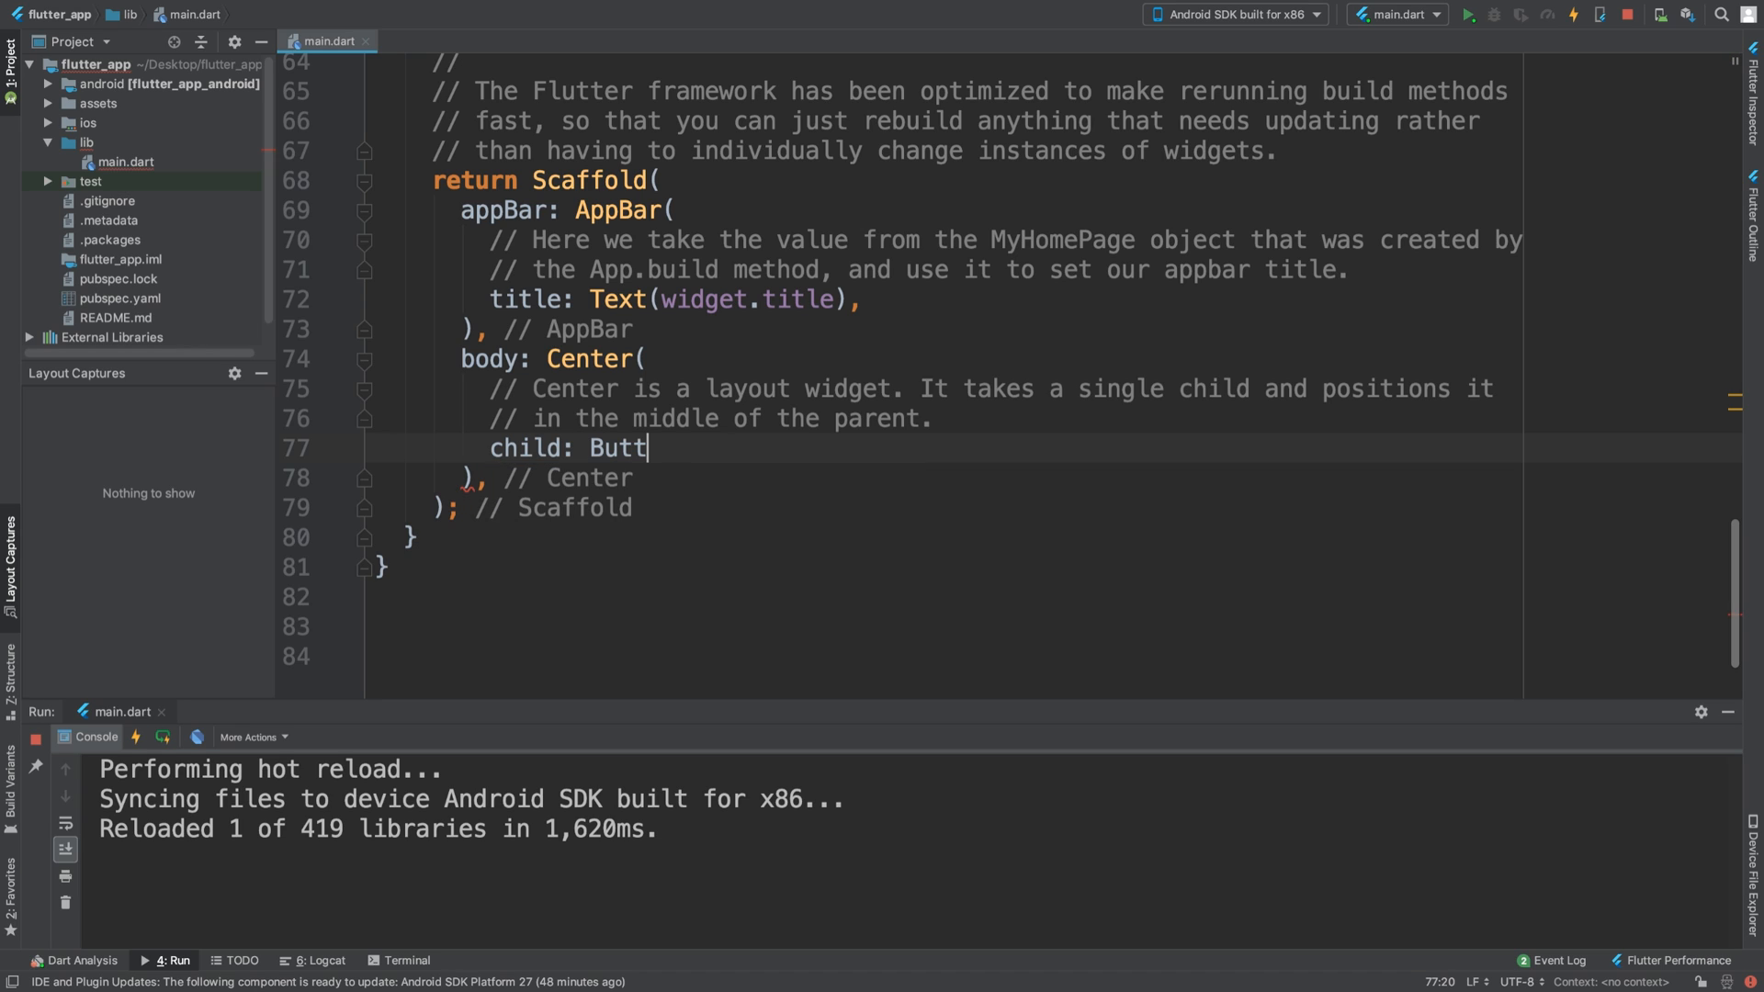
pyautogui.write('onBar(')
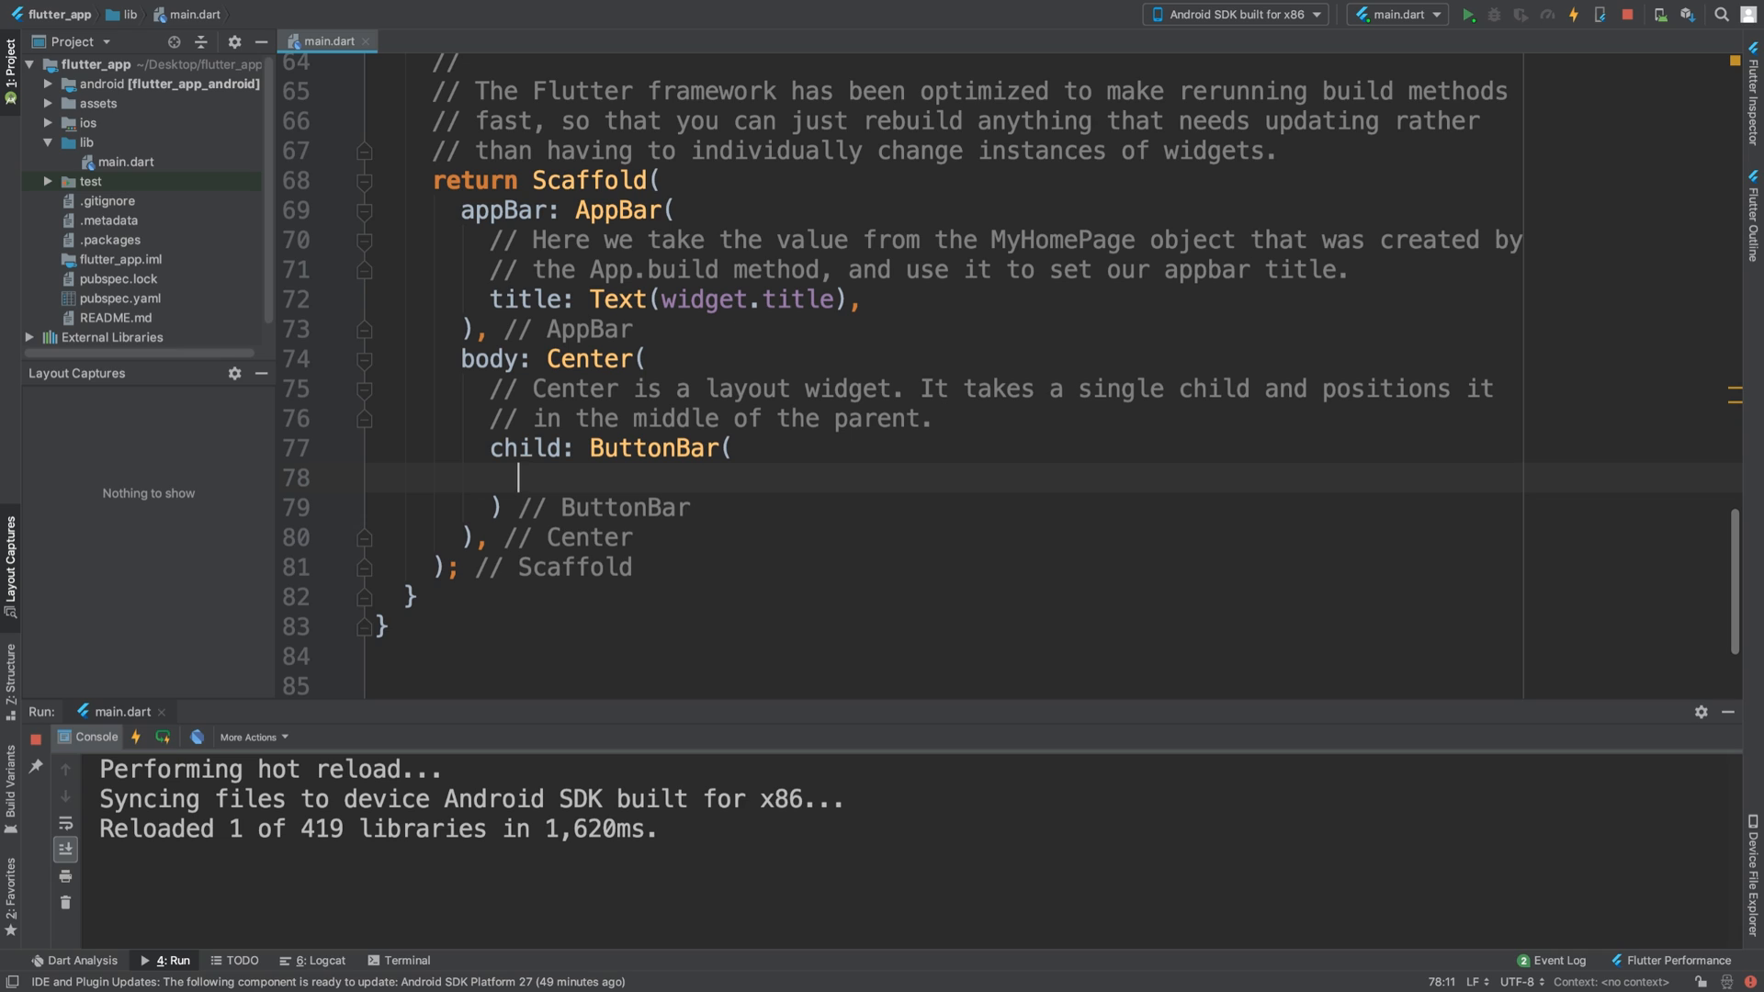
pyautogui.write('children: <Widget>[],')
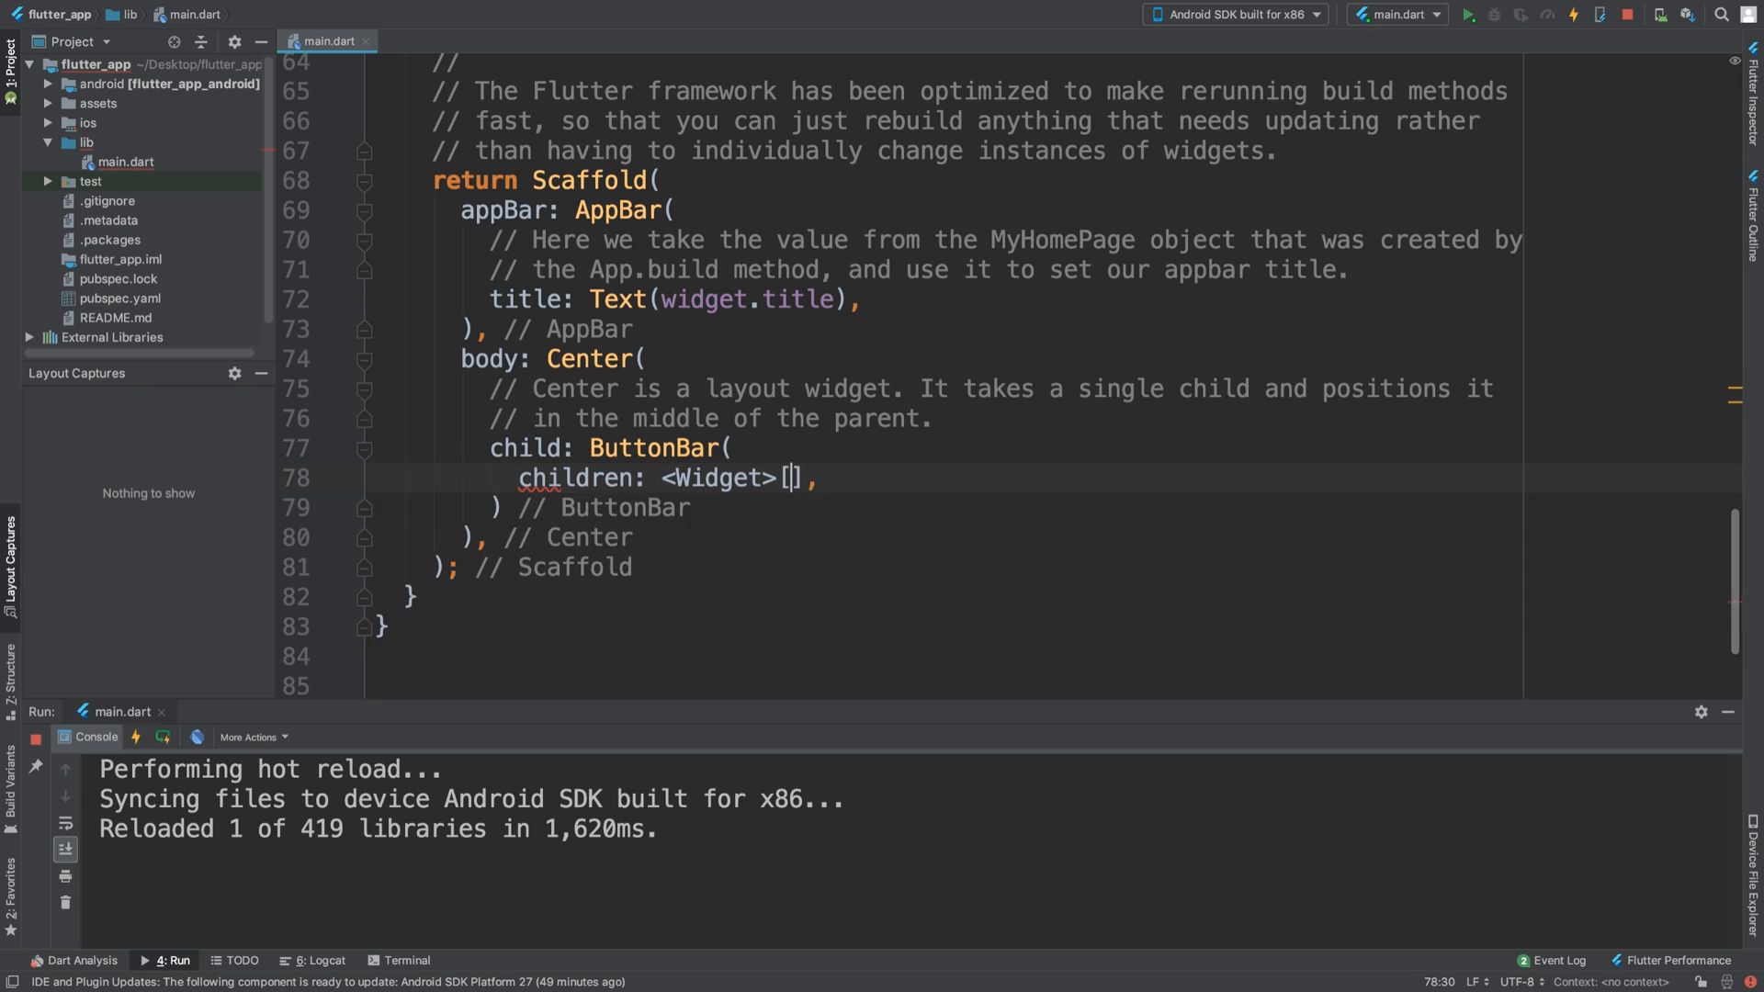
pyautogui.press('Enter')
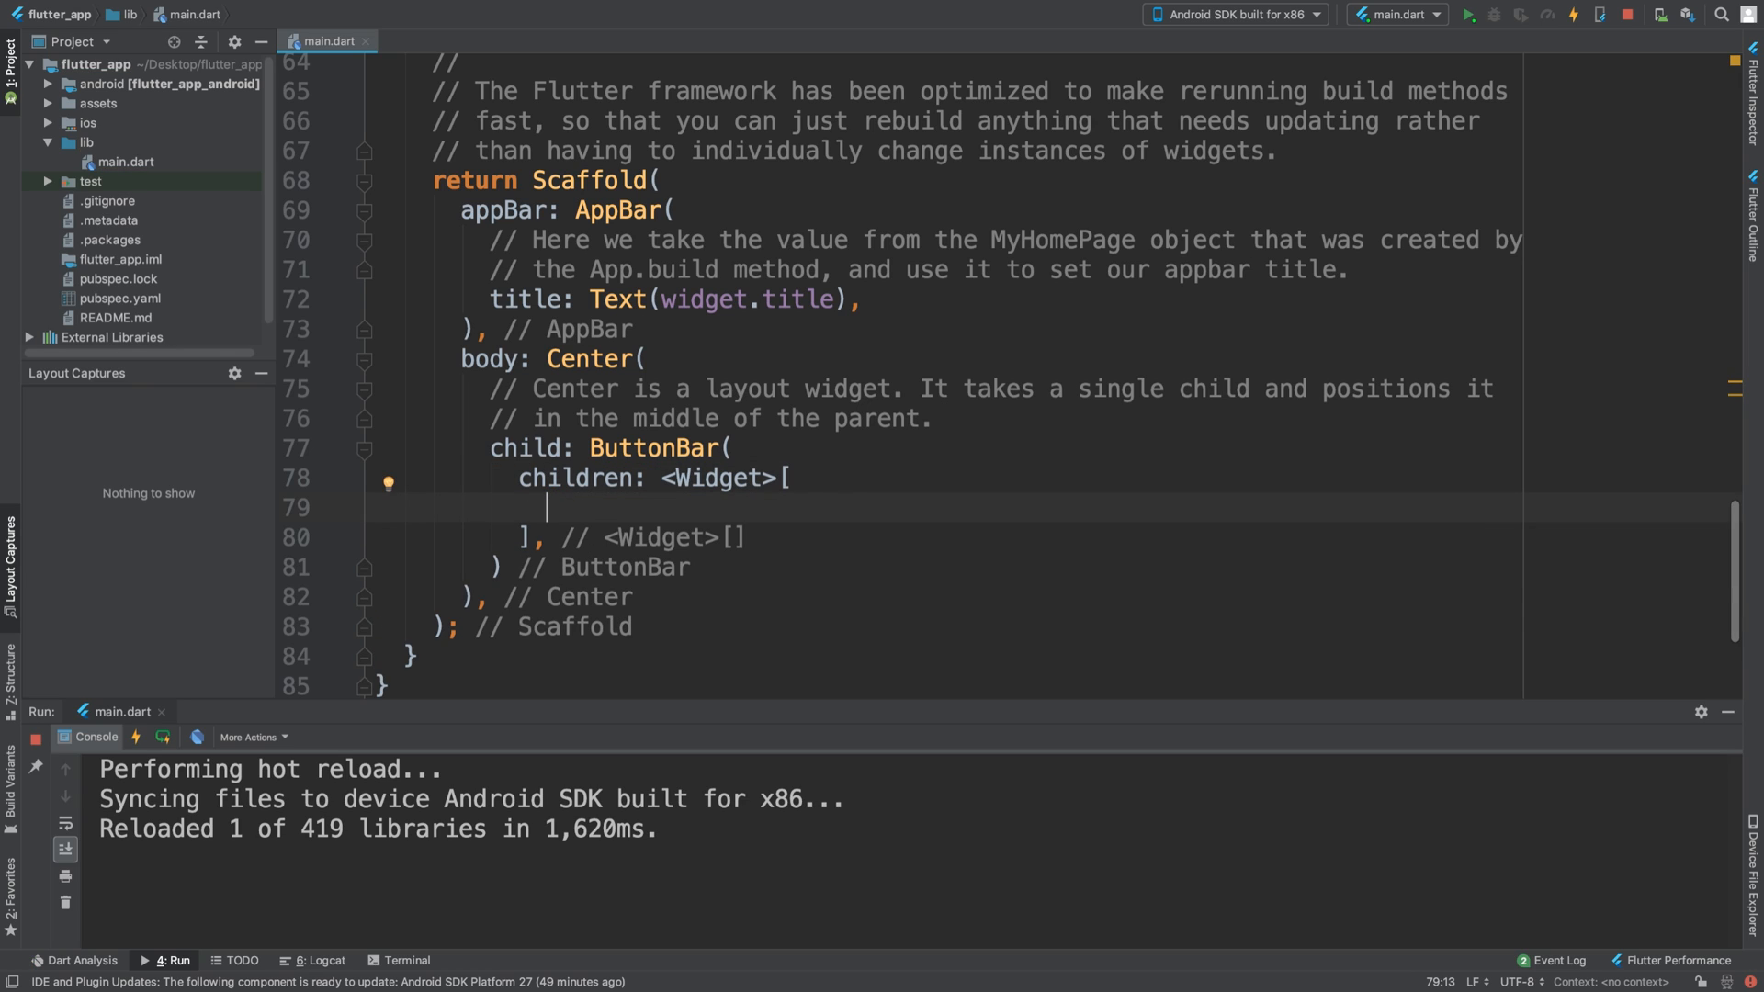
# Add a FlatButton( with an empty onPressed: () {} callback inside the children list.
pyautogui.write('Fla')
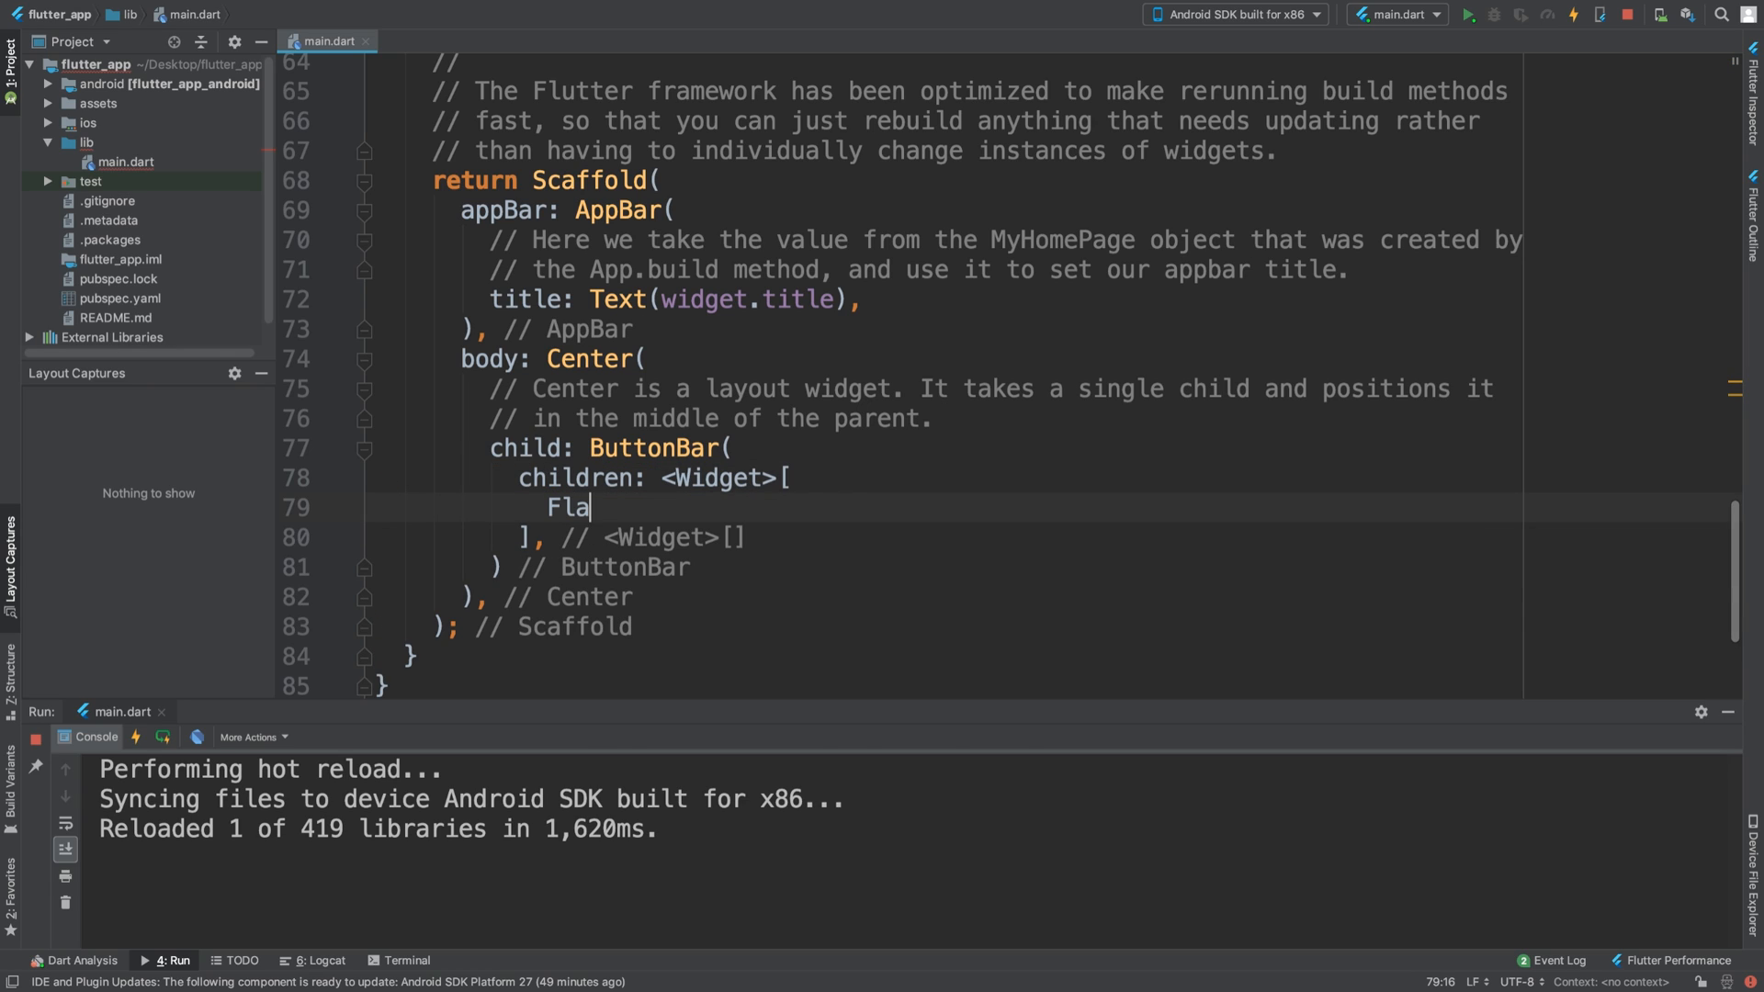
pyautogui.write('tButton(')
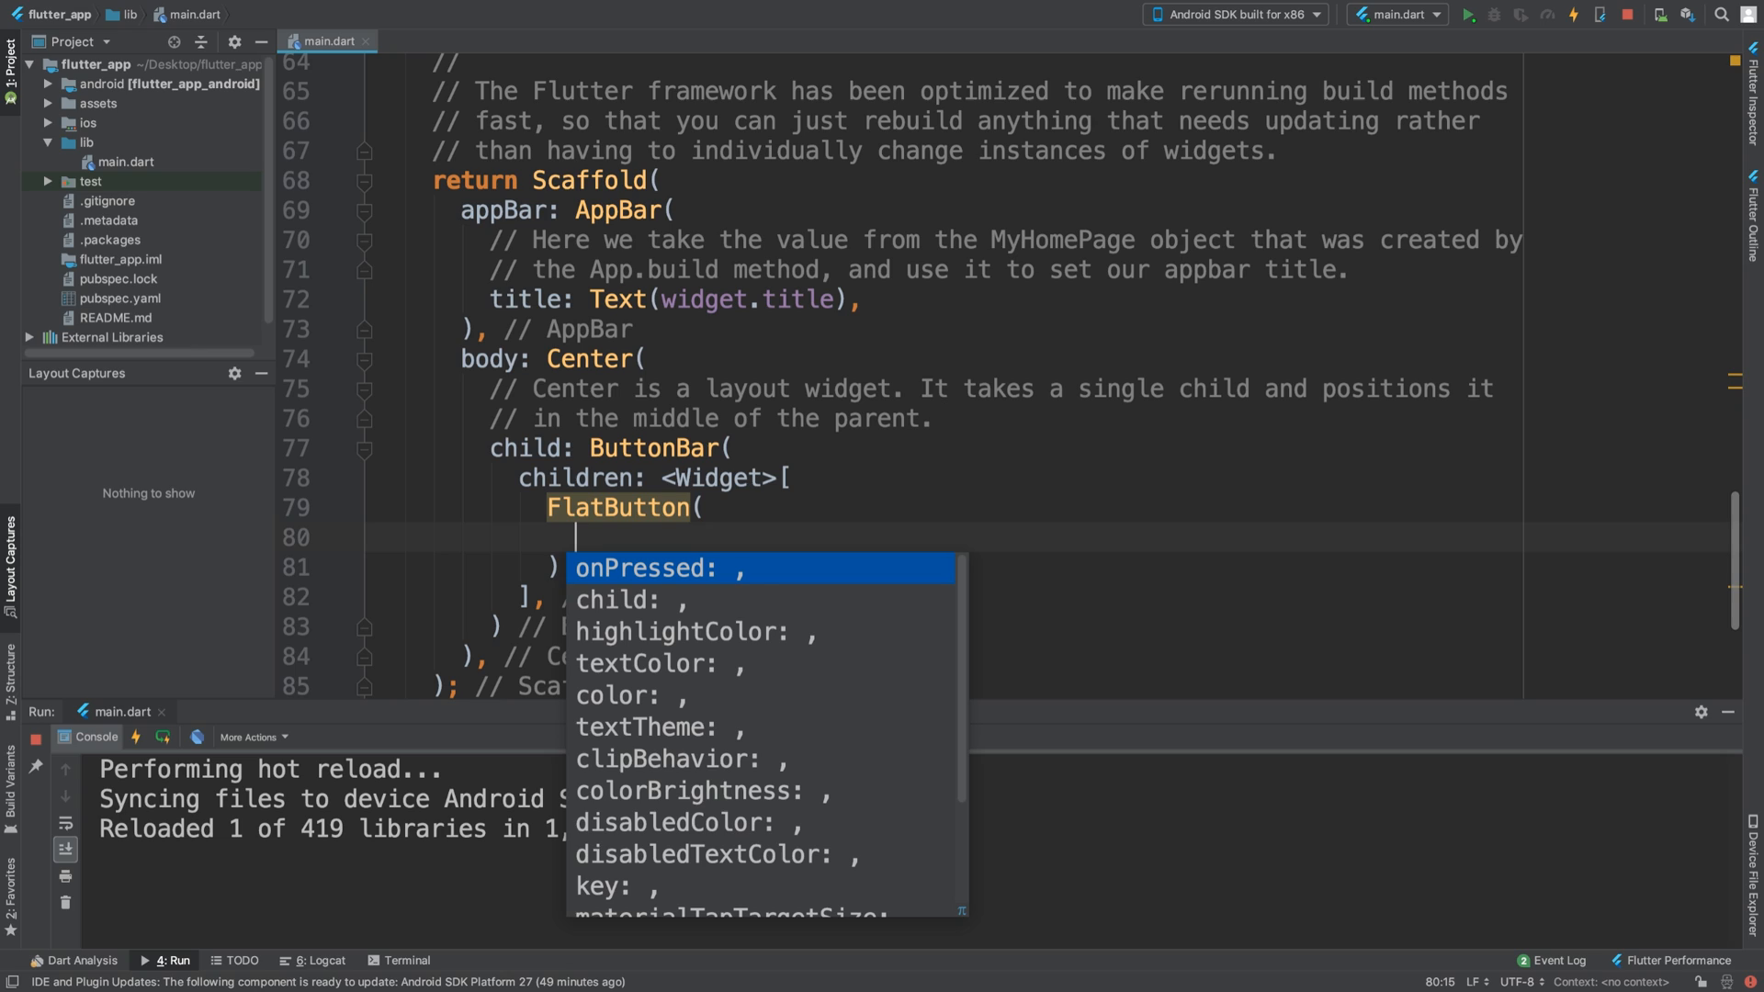
pyautogui.press('Escape')
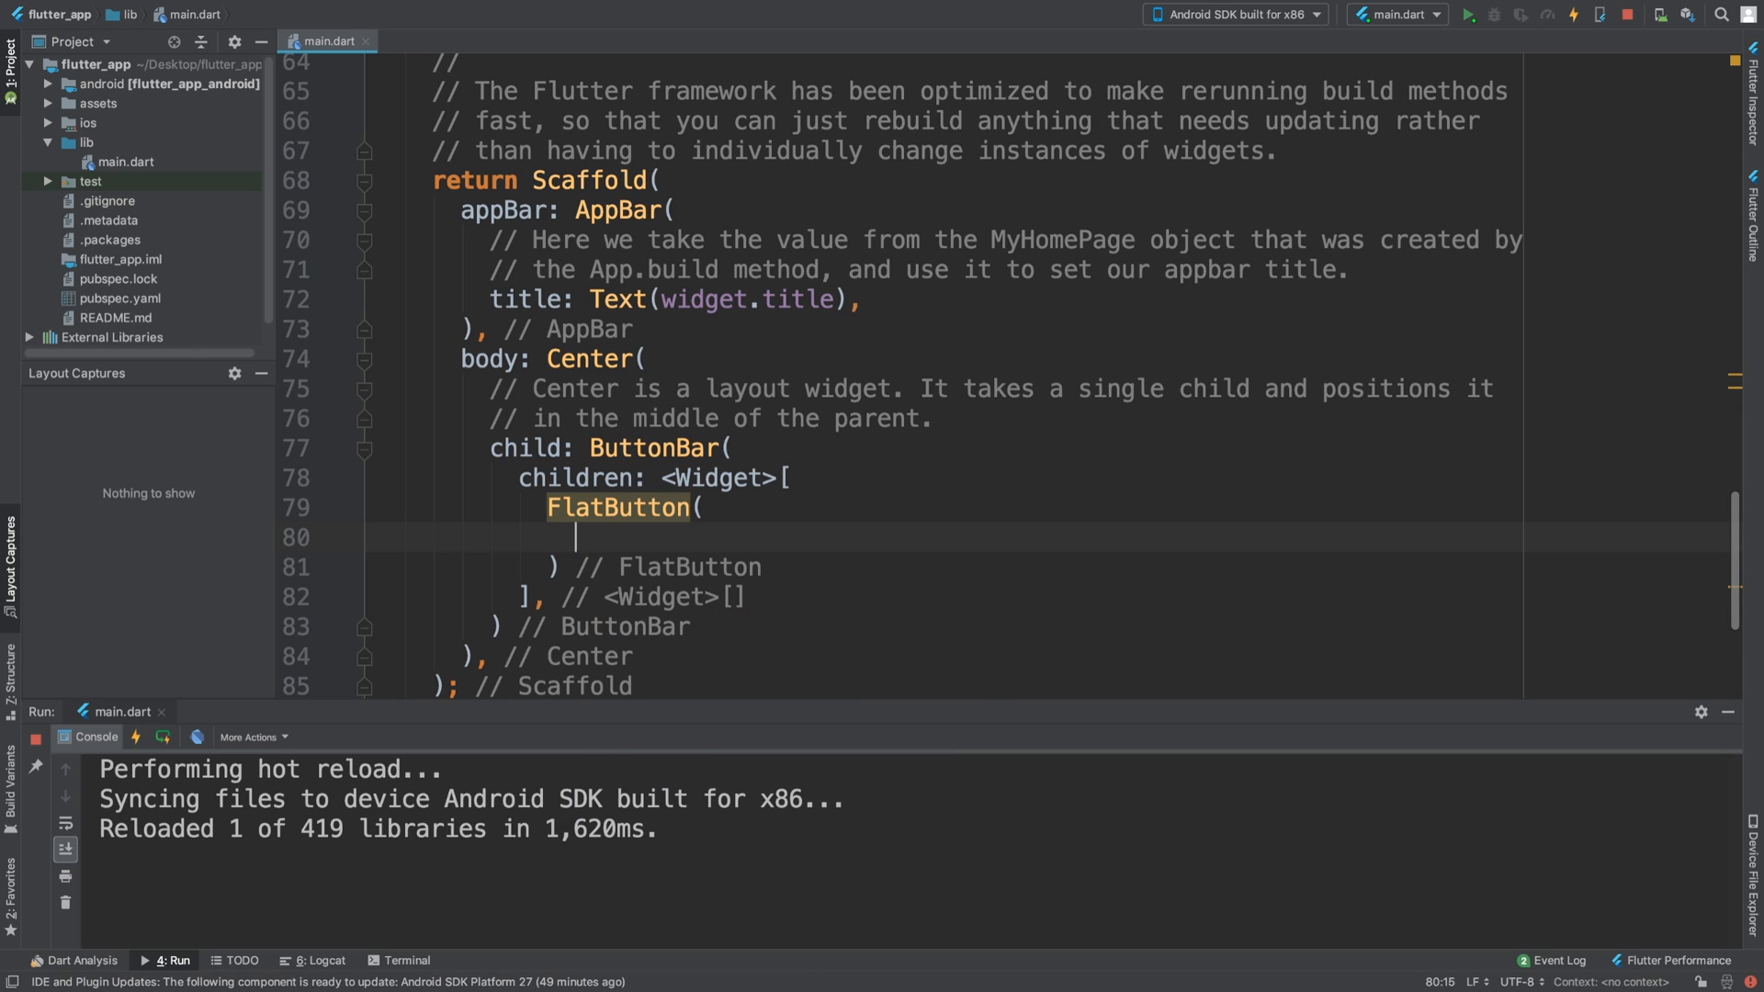
pyautogui.write('onPressed: ,')
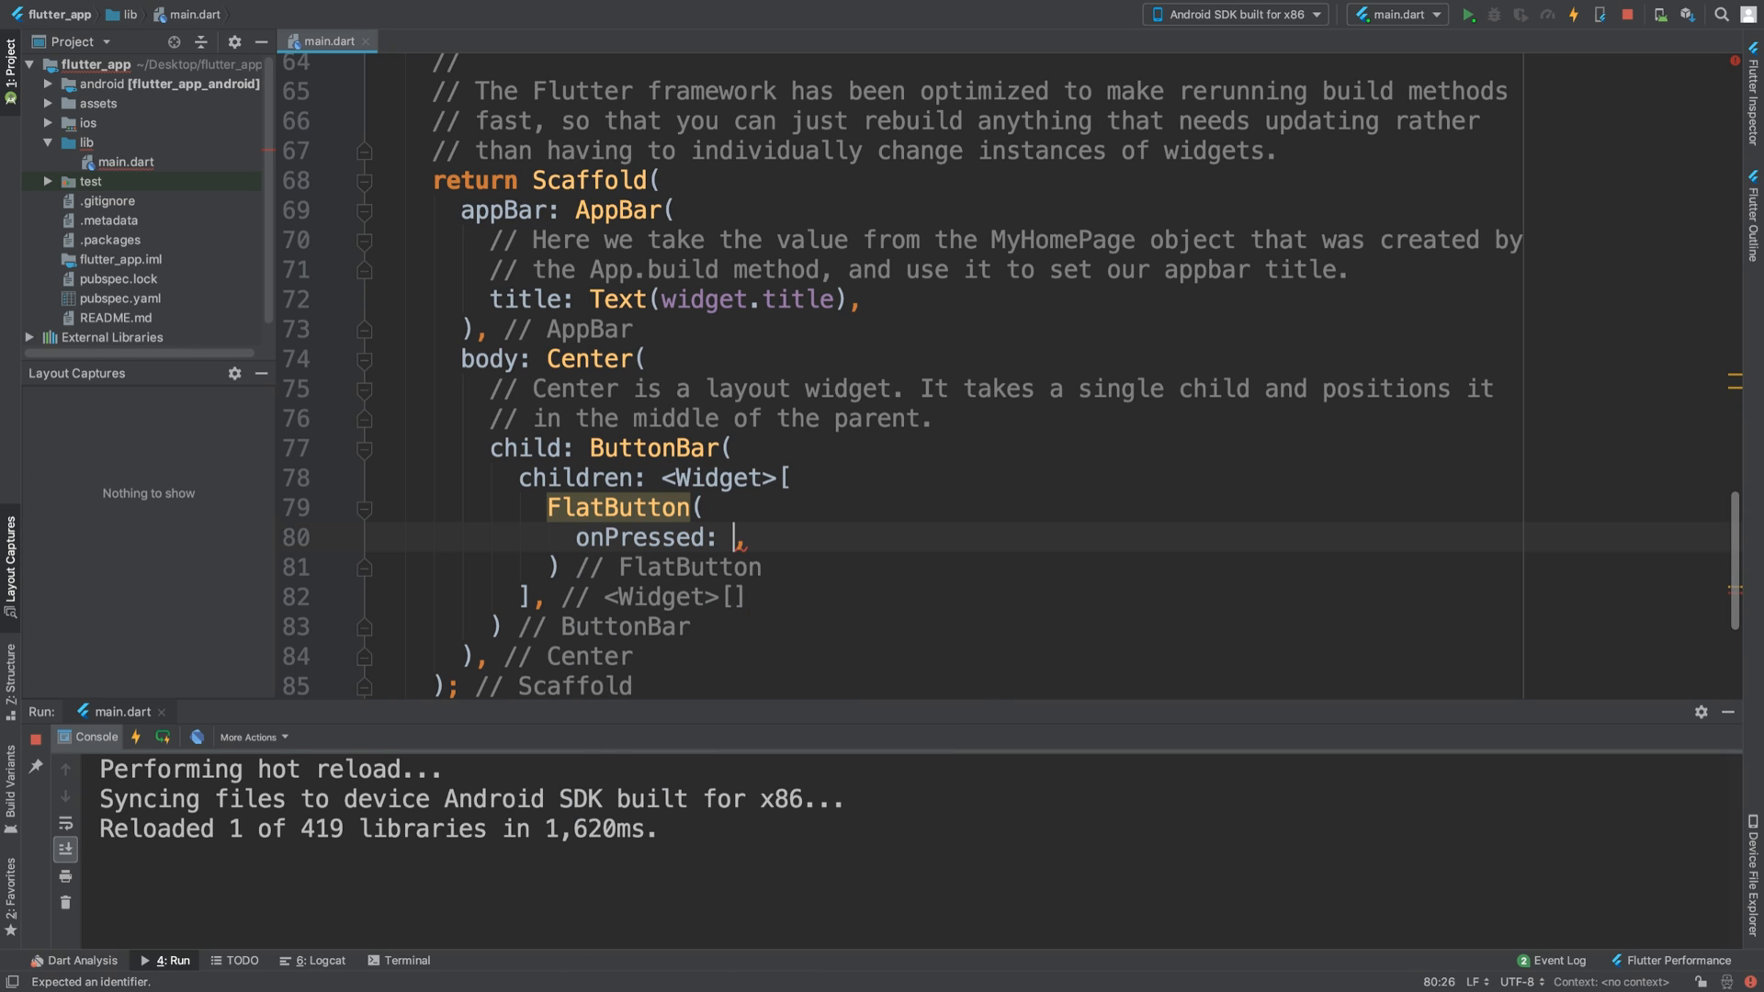
pyautogui.write('()')
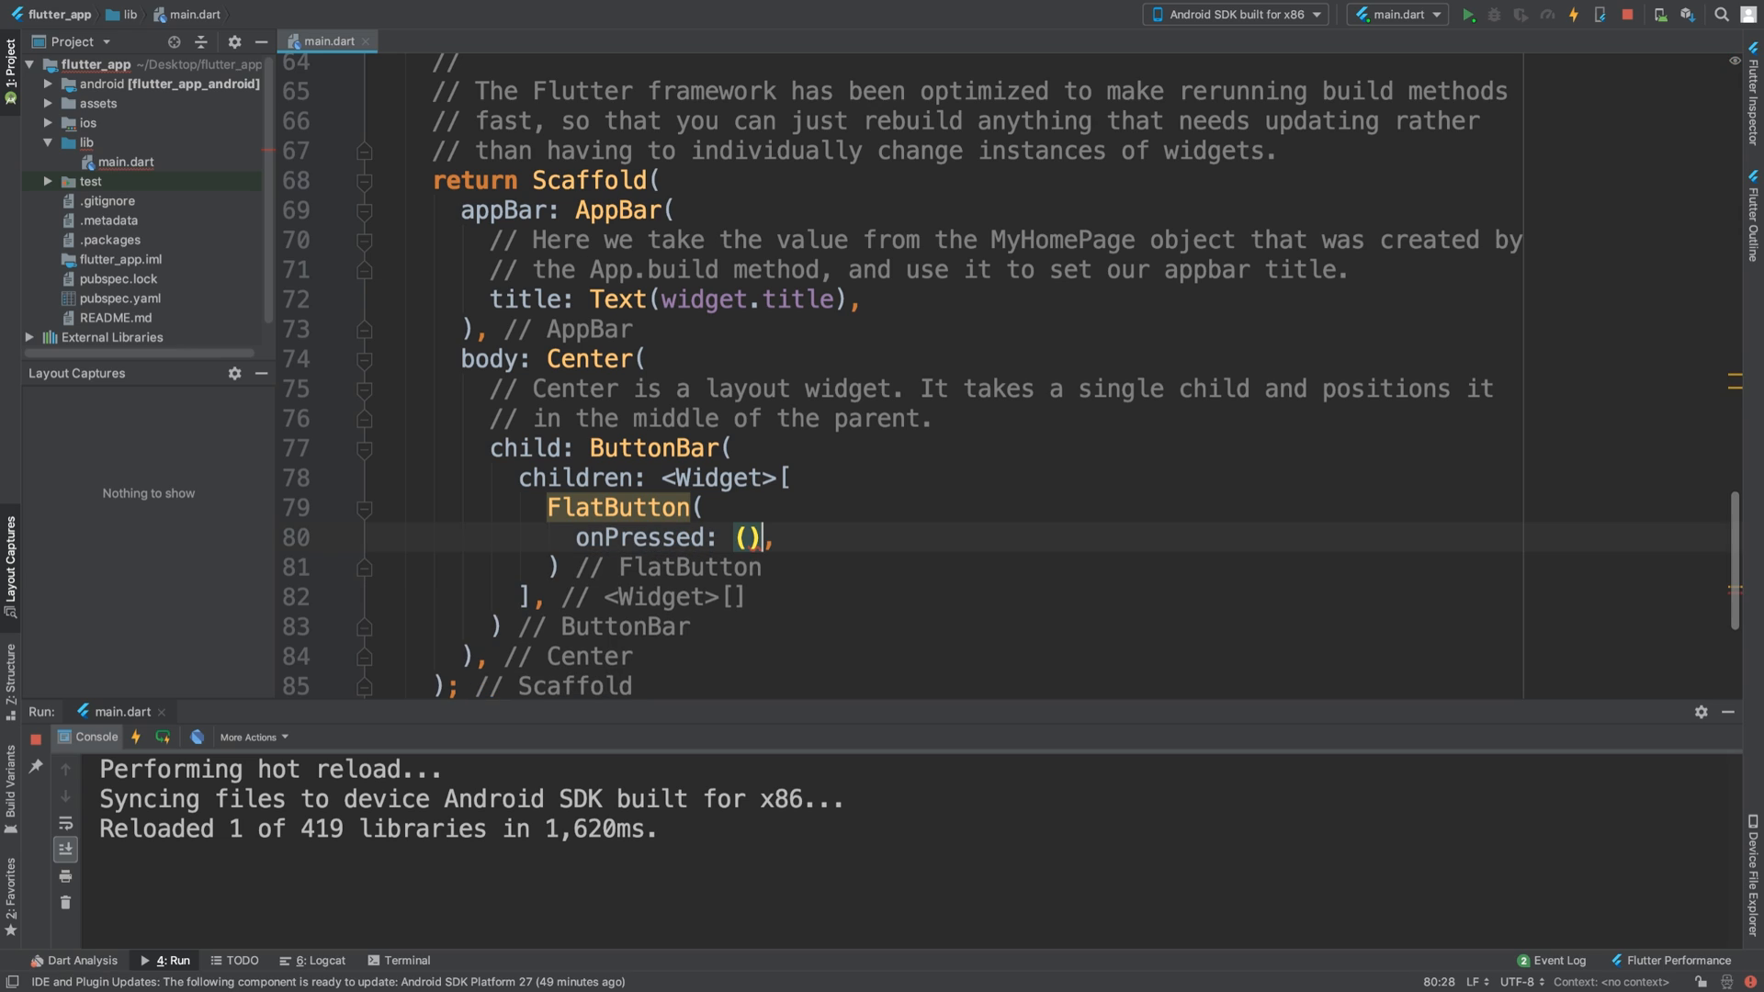
pyautogui.write('{')
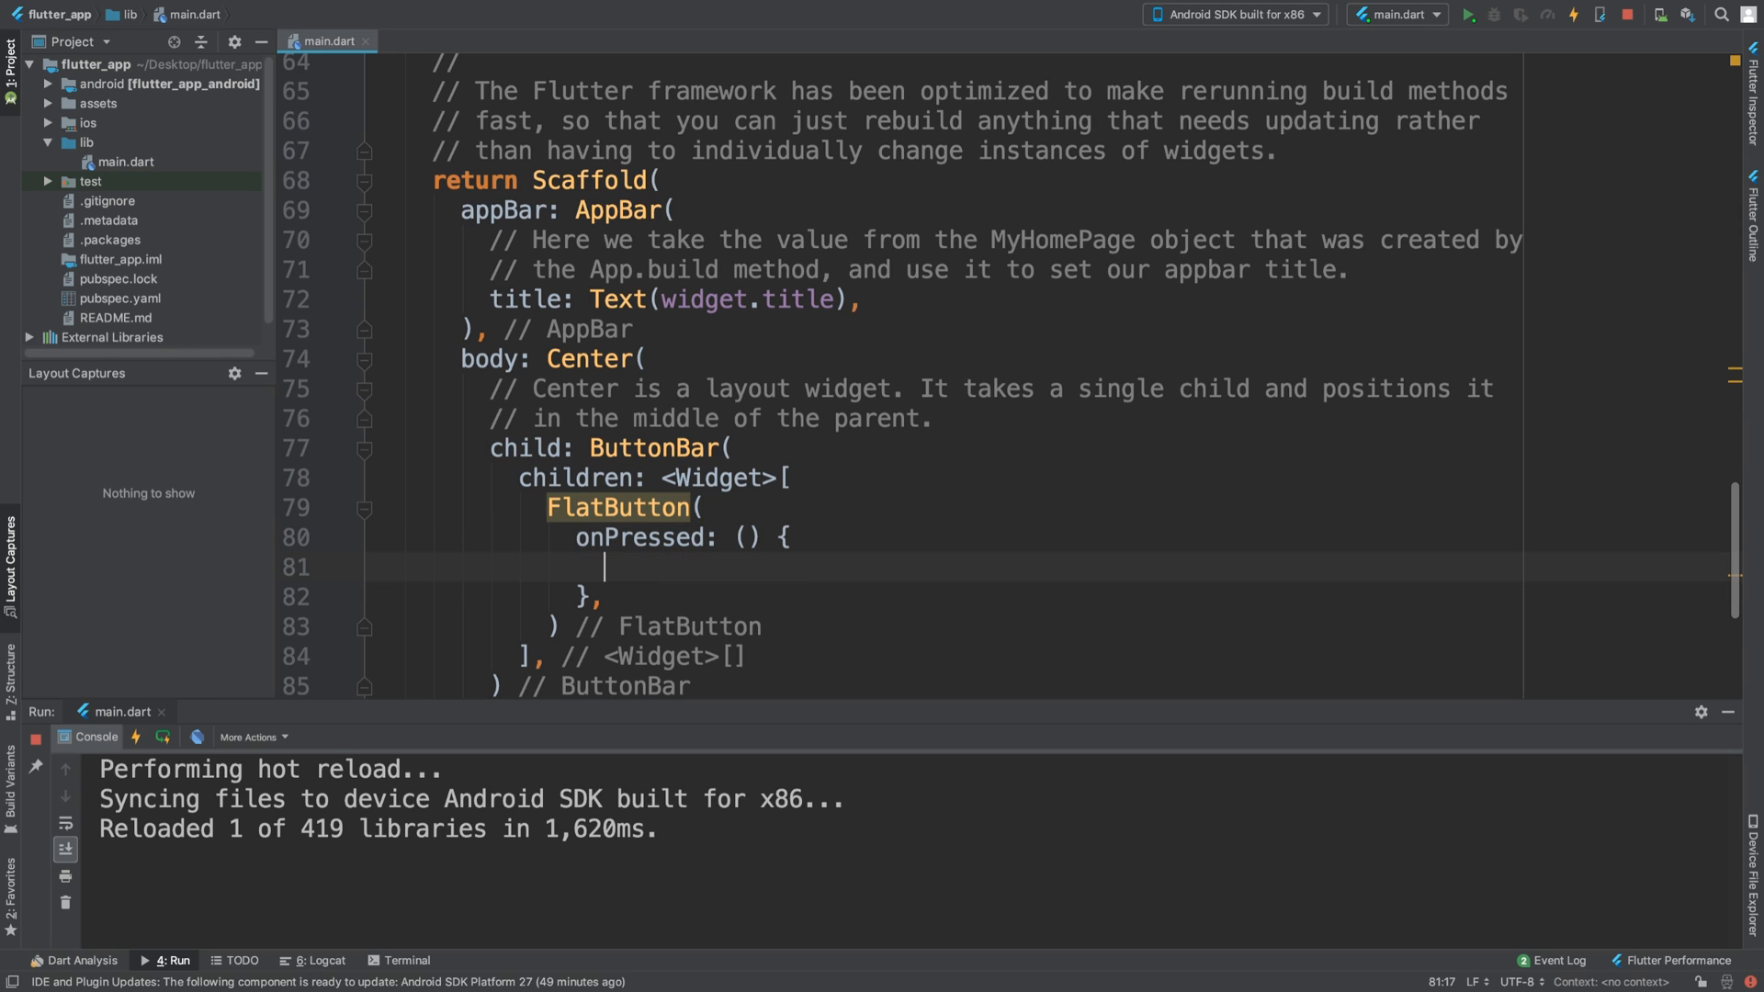
pyautogui.press('Backspace')
pyautogui.write('child: "')
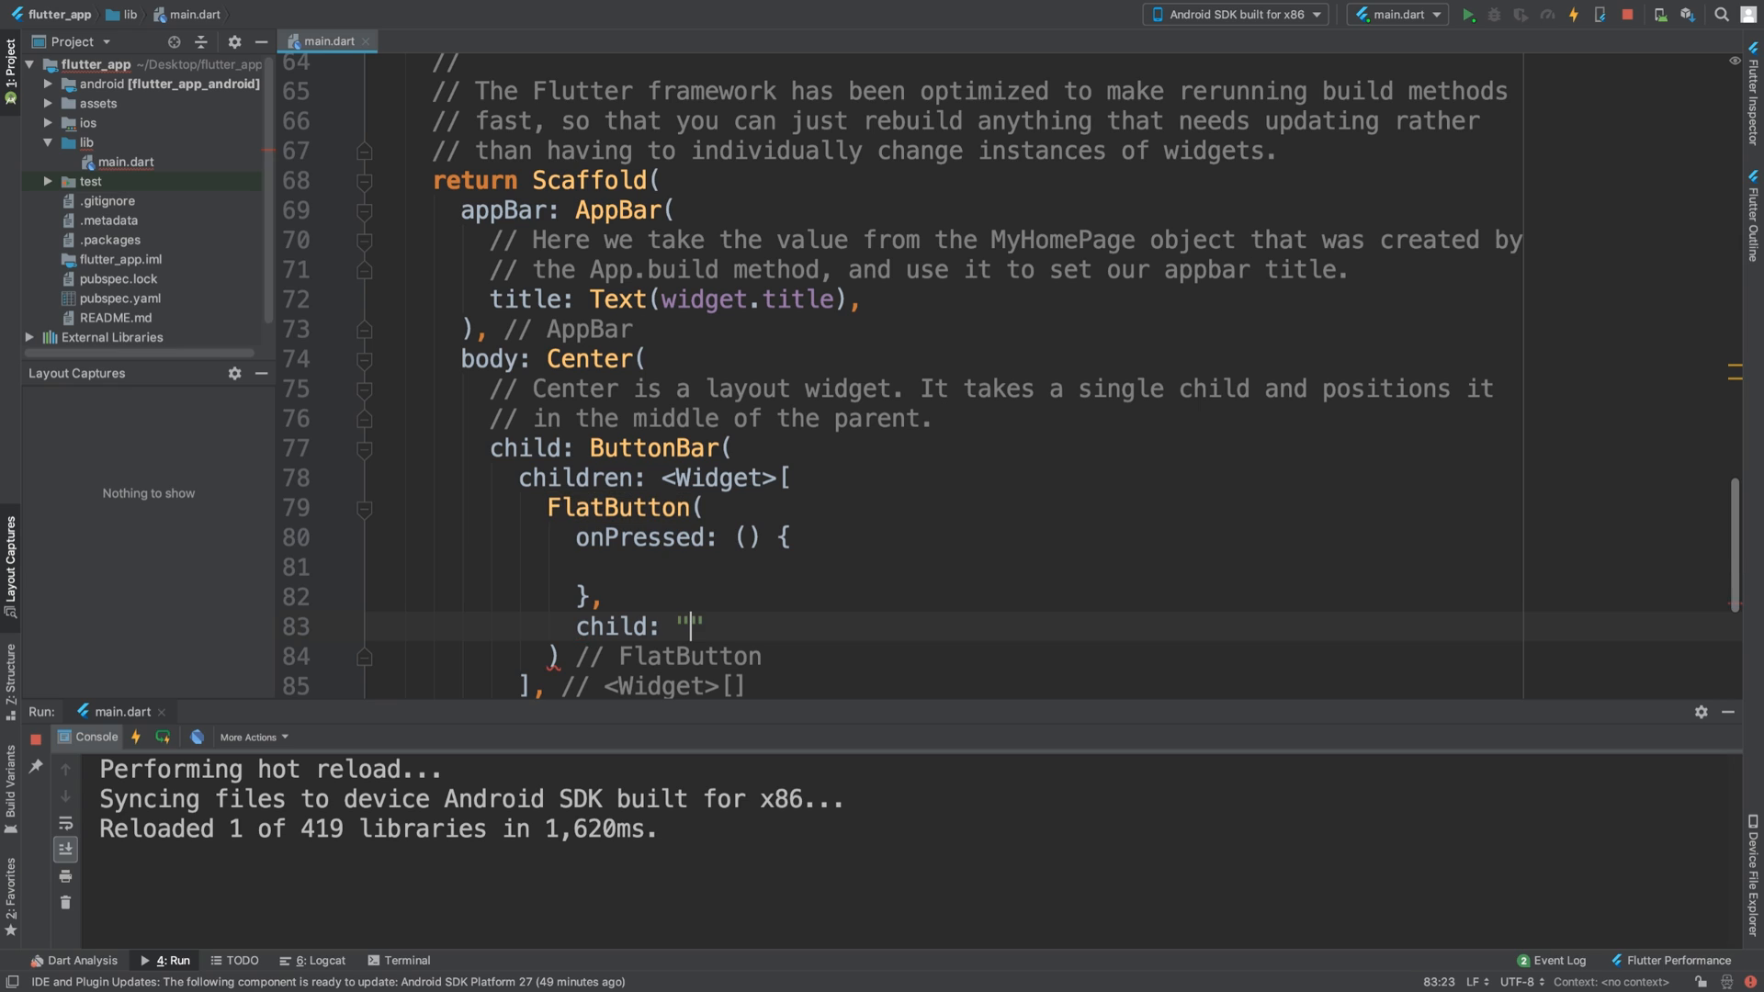
# Give the FlatButton a child: Text("Hello") and remove the stray semicolon.
pyautogui.write('Hello')
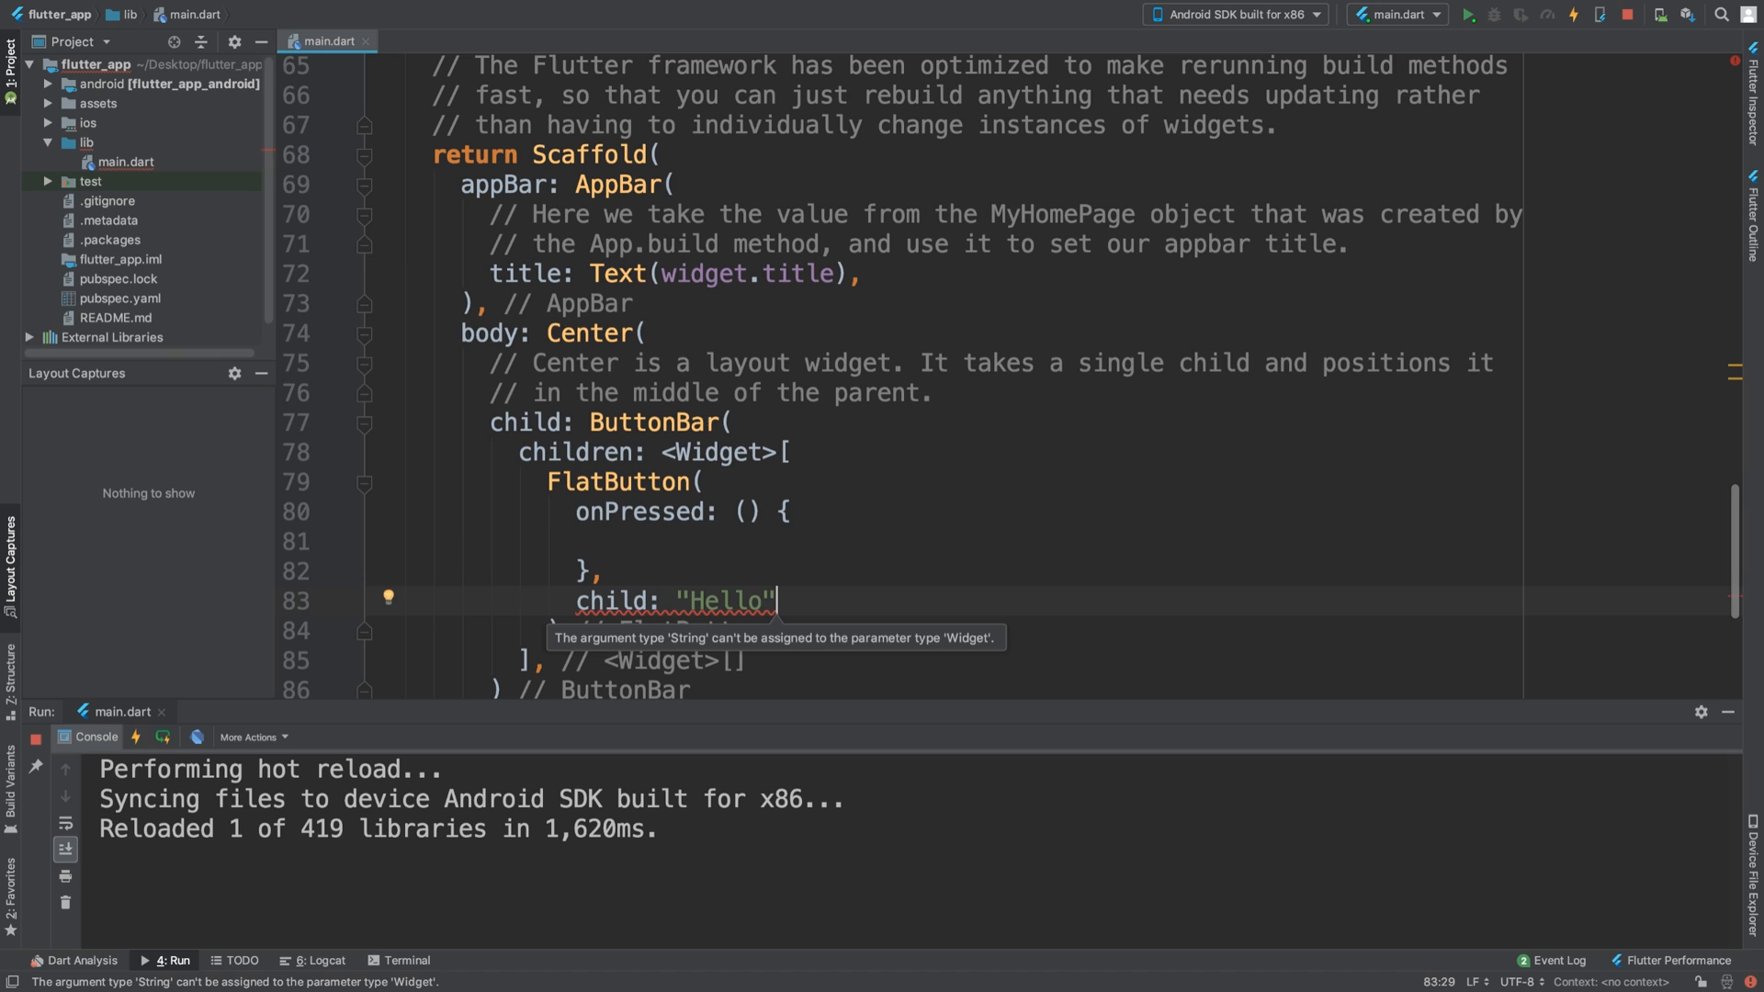
pyautogui.write('Text();')
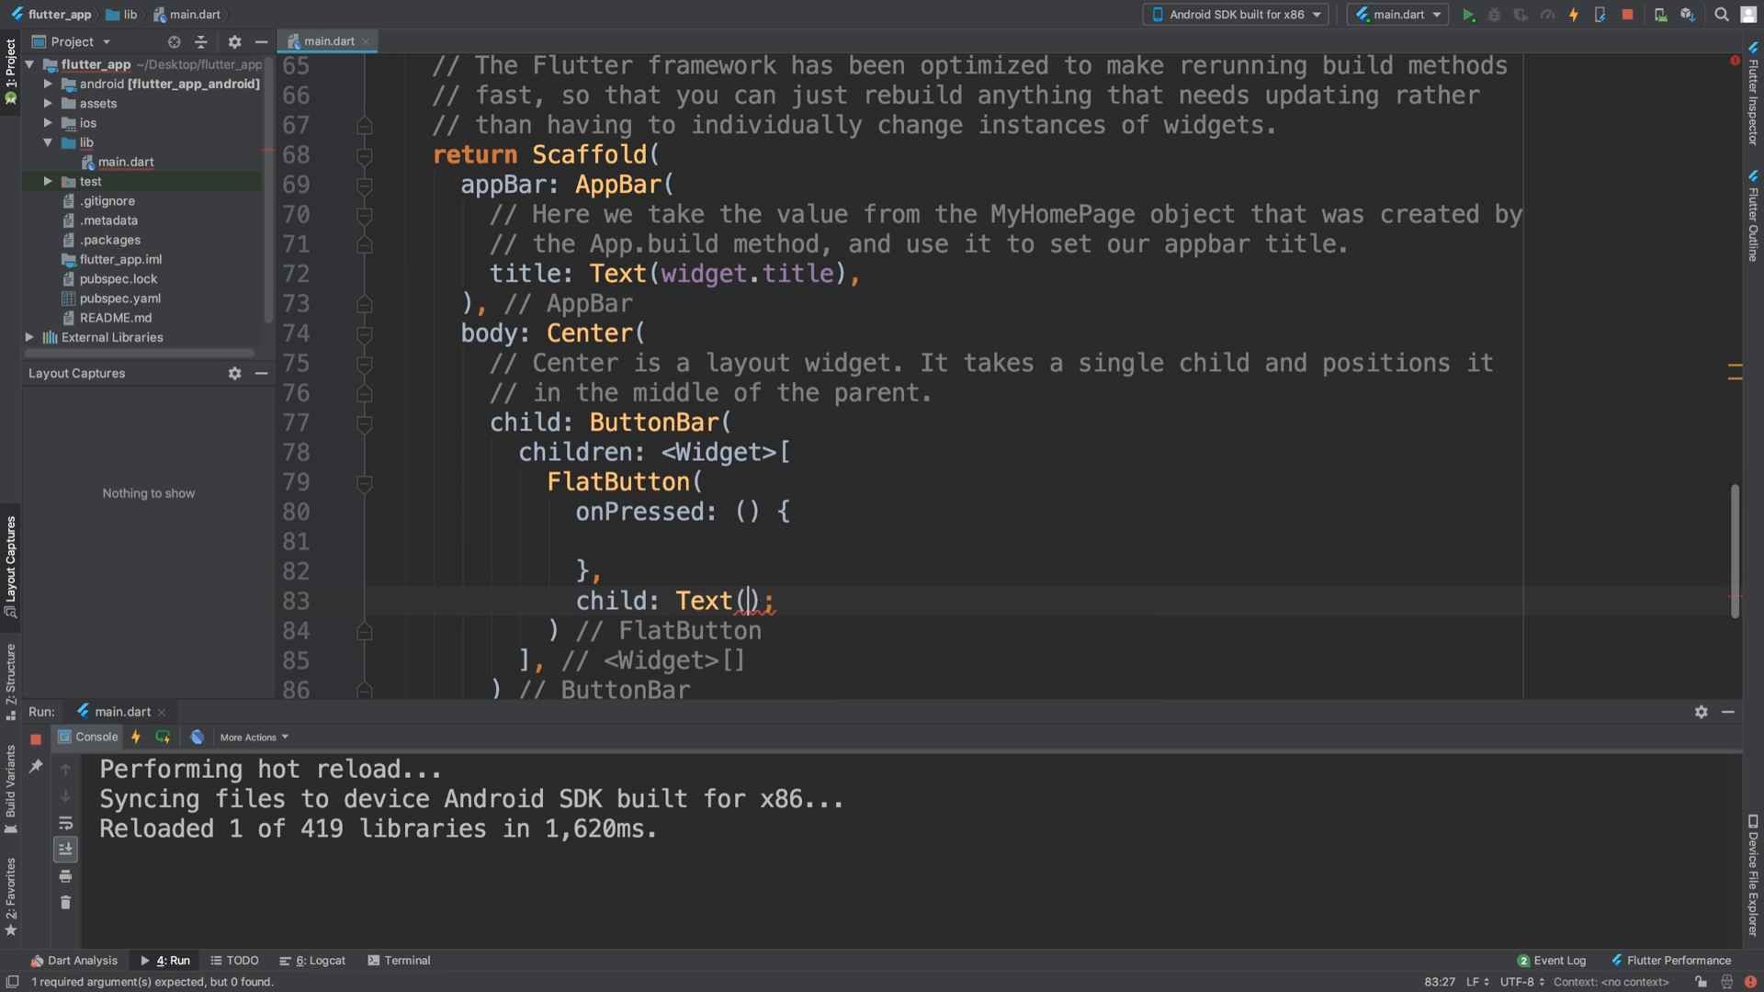
pyautogui.write('"Hello"')
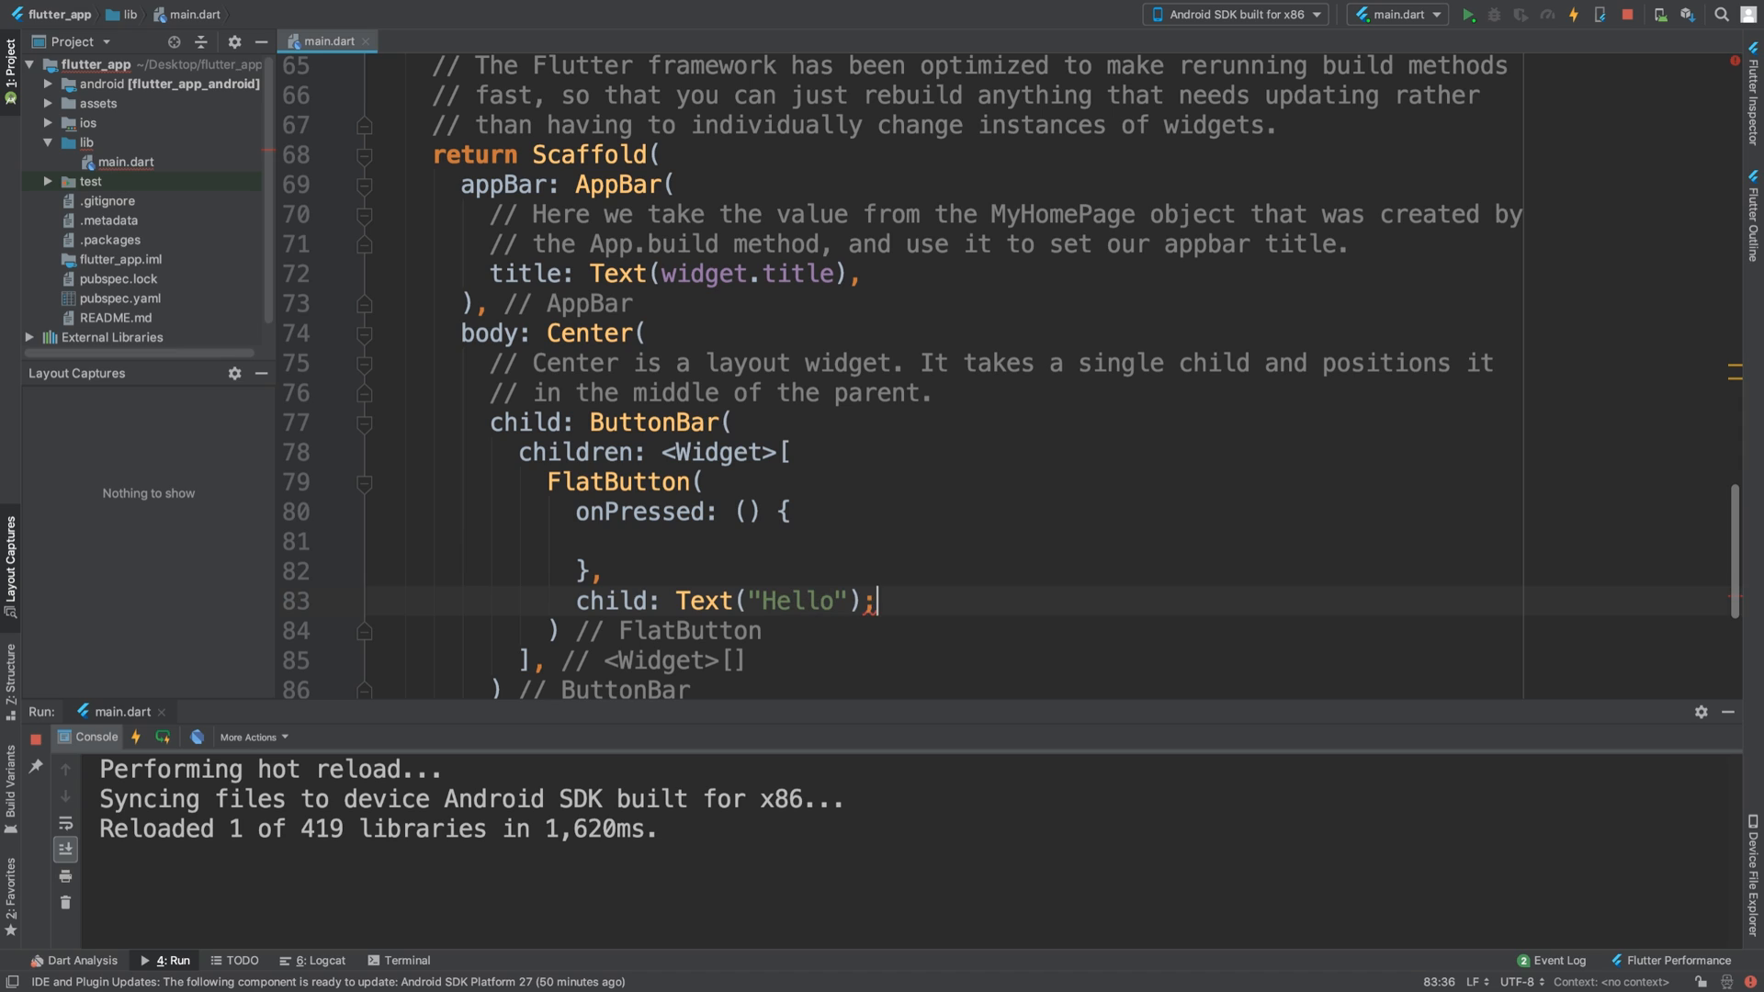
pyautogui.press('Backspace')
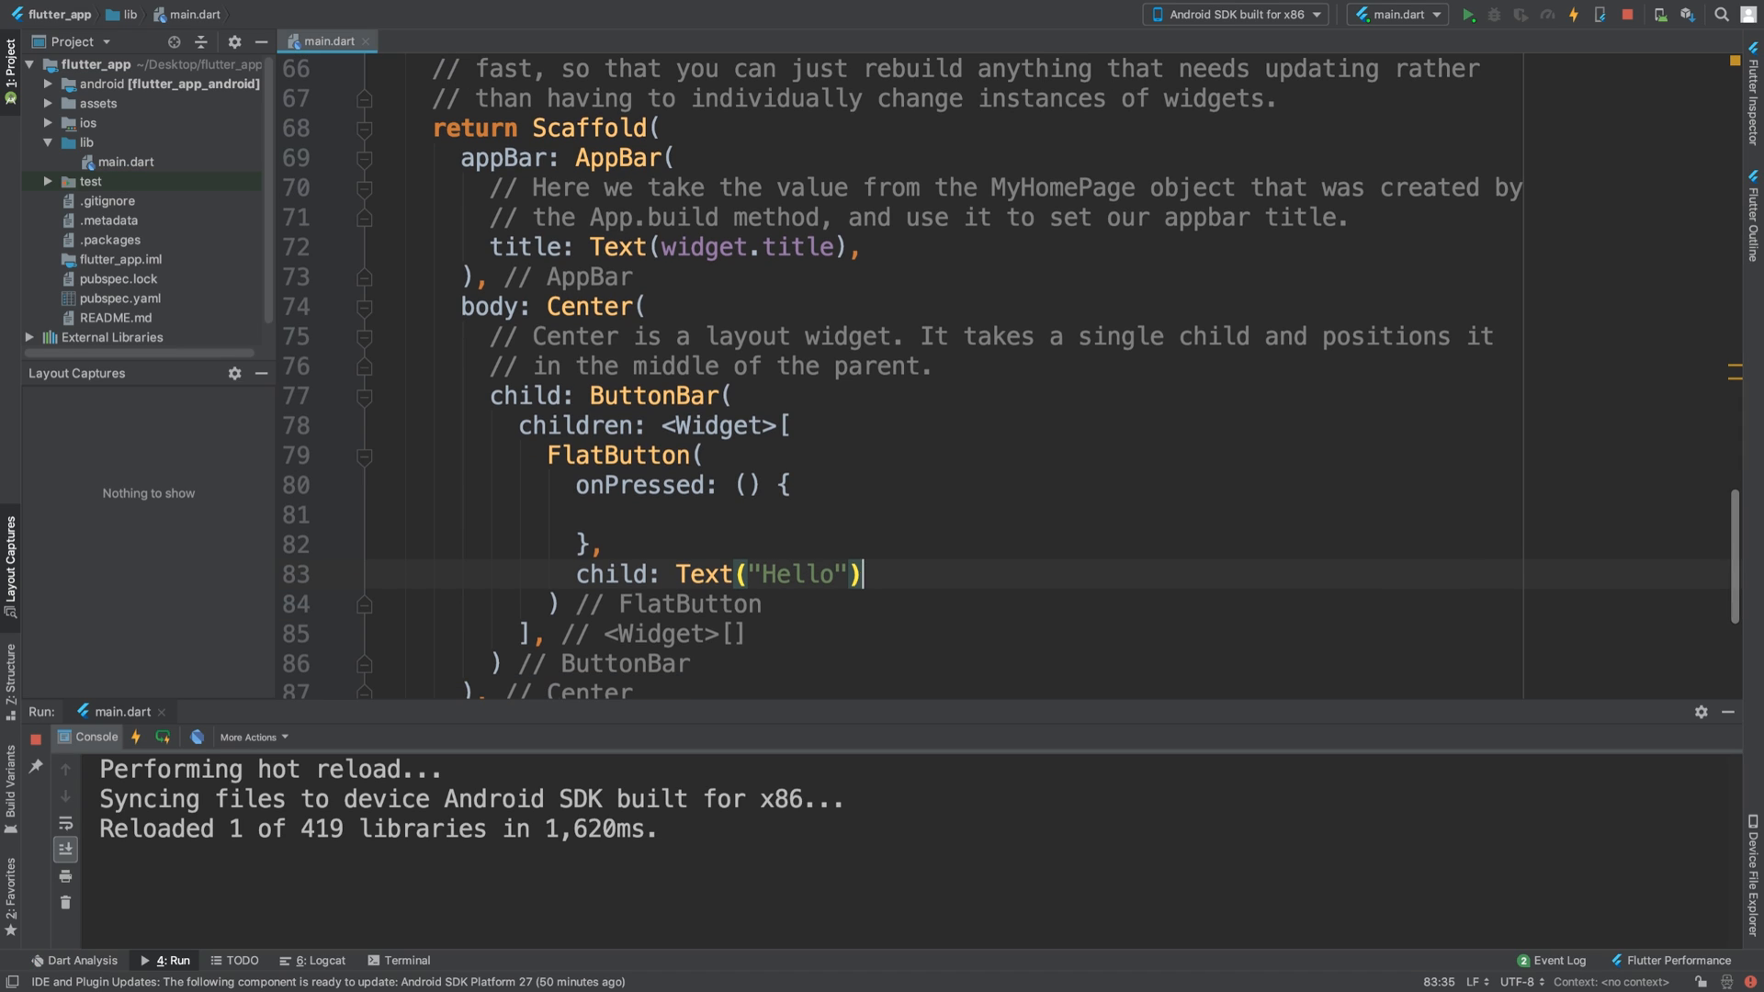
# Duplicate the FlatButton block and change the copy's Text to "Second Button".
pyautogui.moveTo(545, 454); pyautogui.dragTo(766, 604)
pyautogui.write(',')
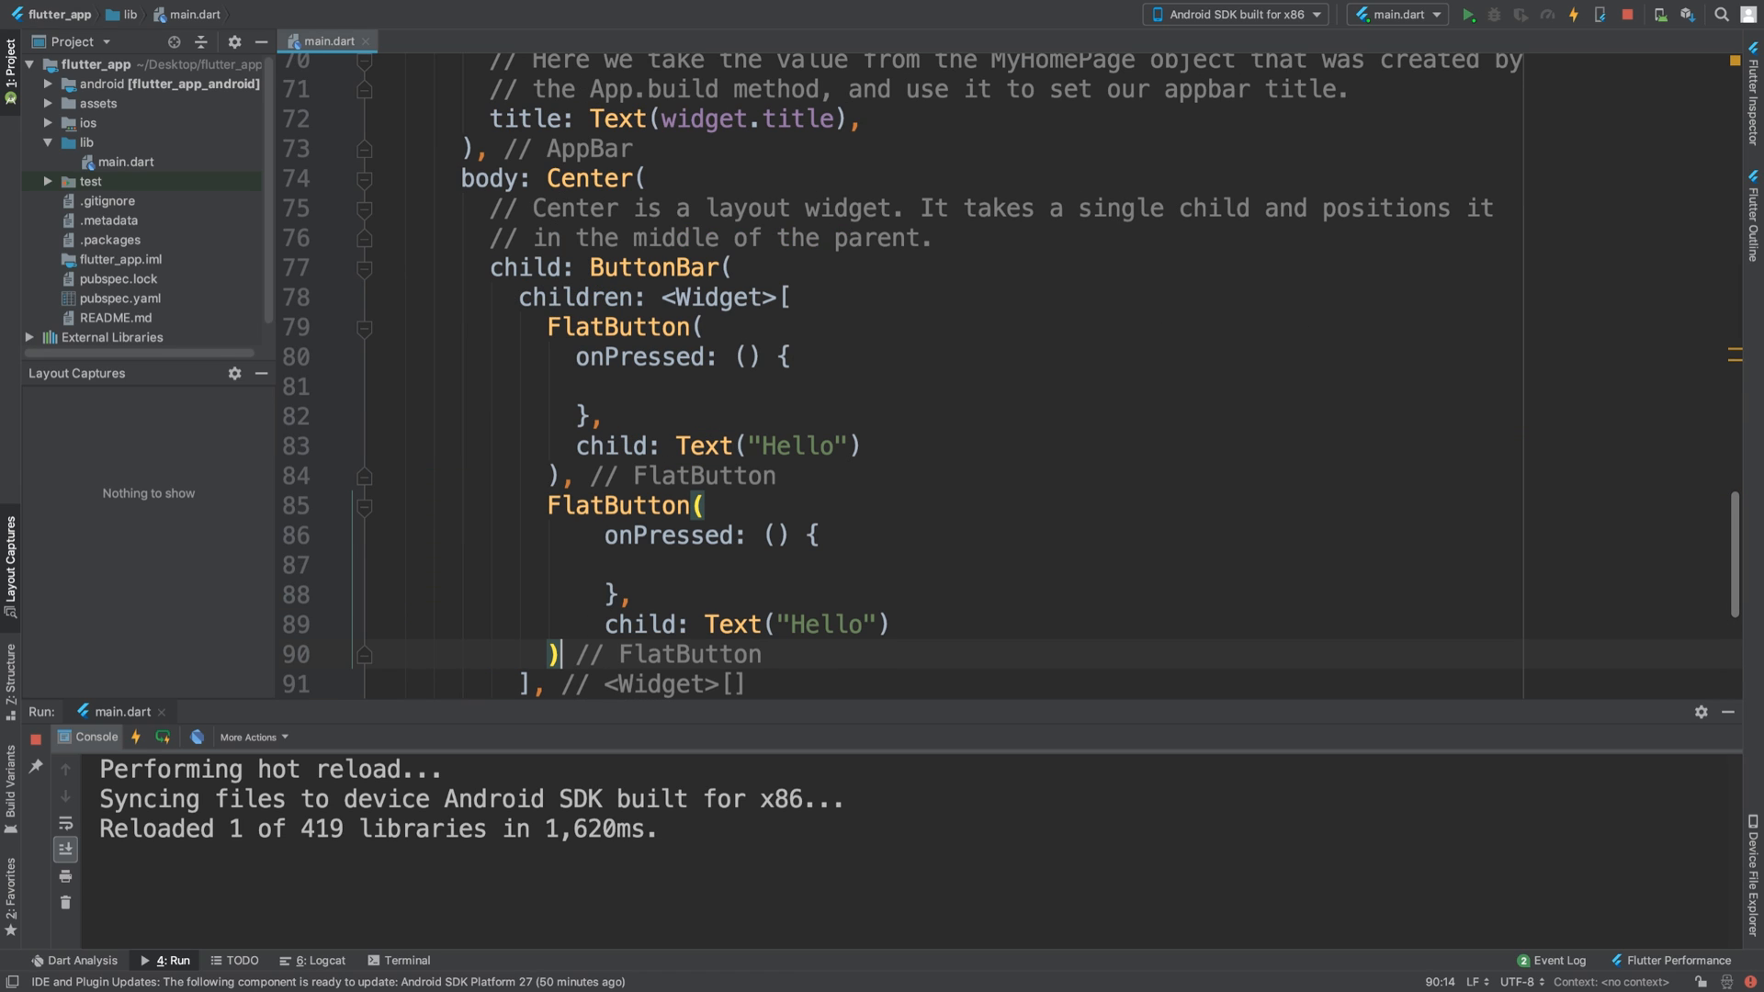
pyautogui.write('NB')
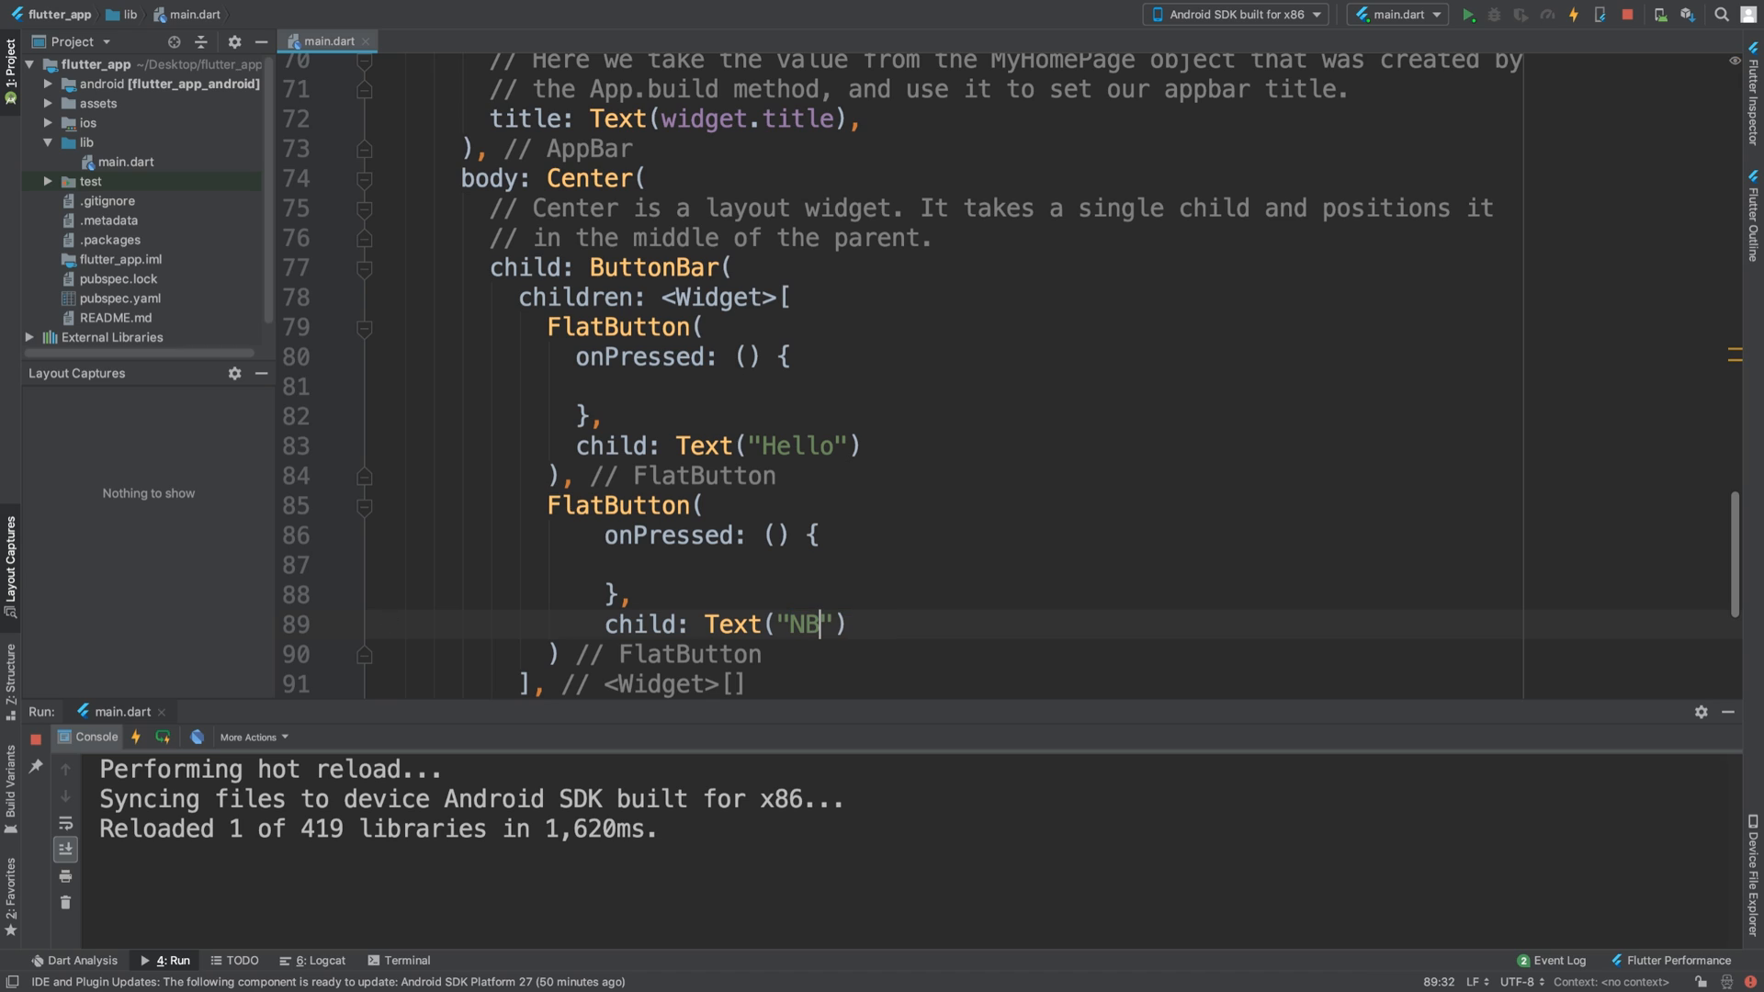
pyautogui.write('Second B')
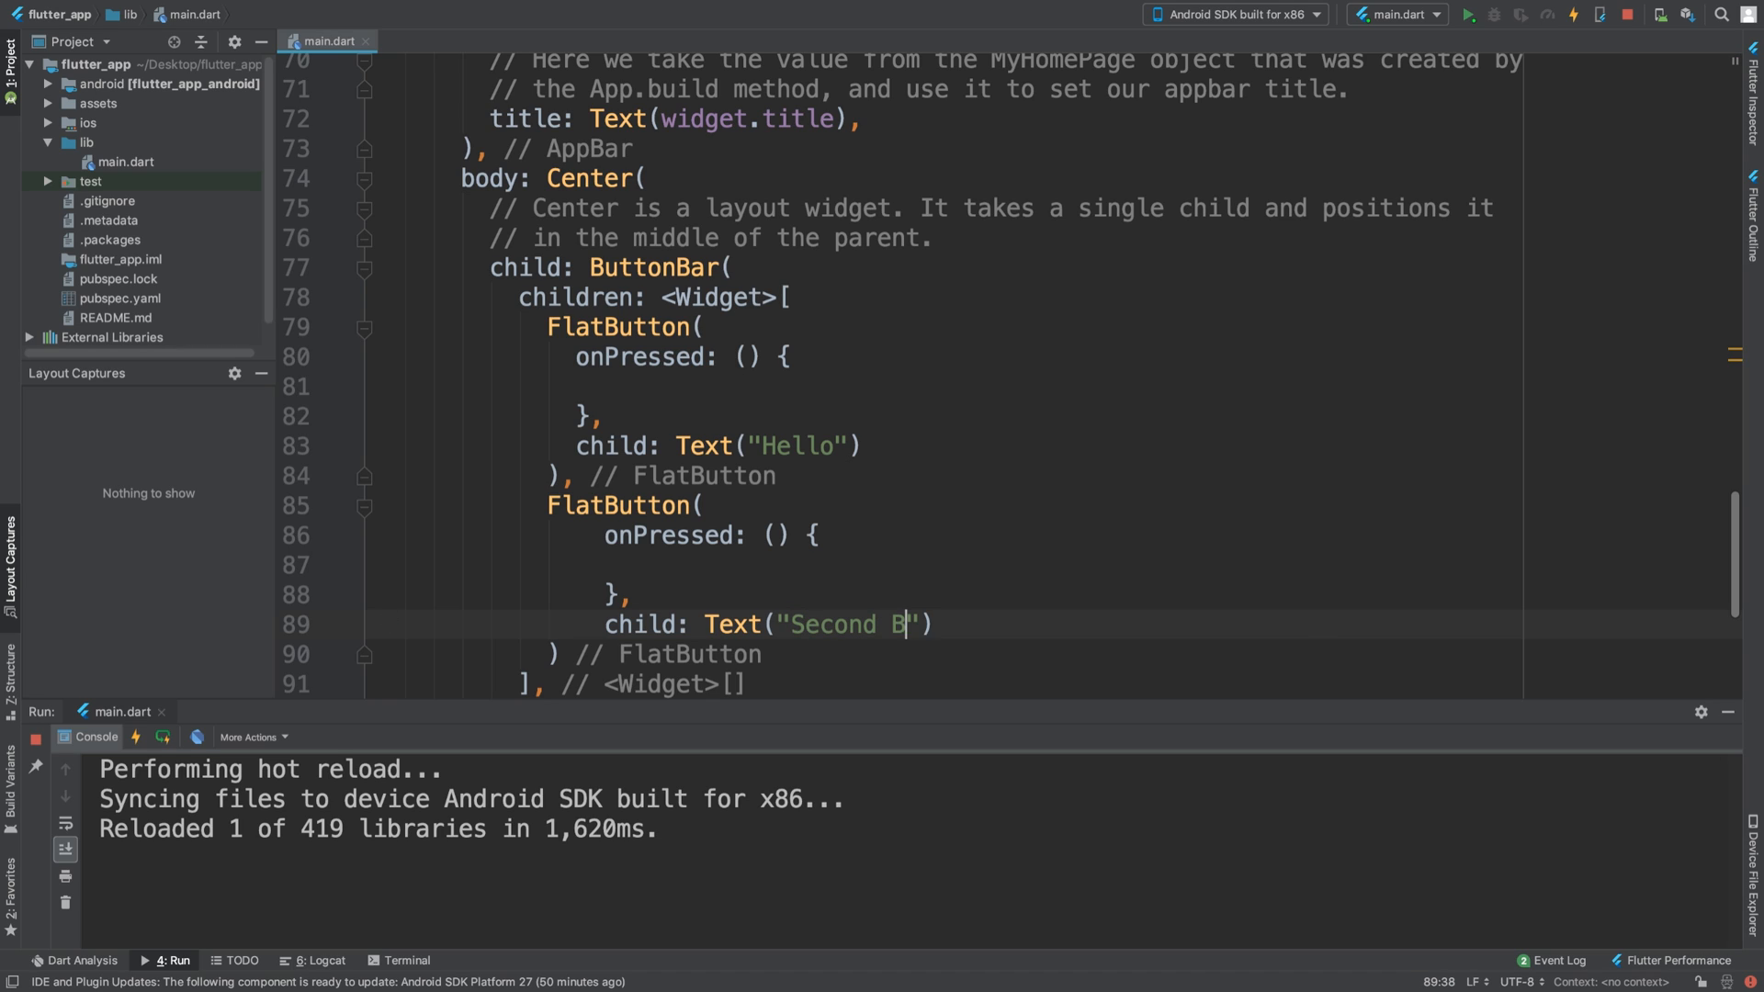
pyautogui.write('utton')
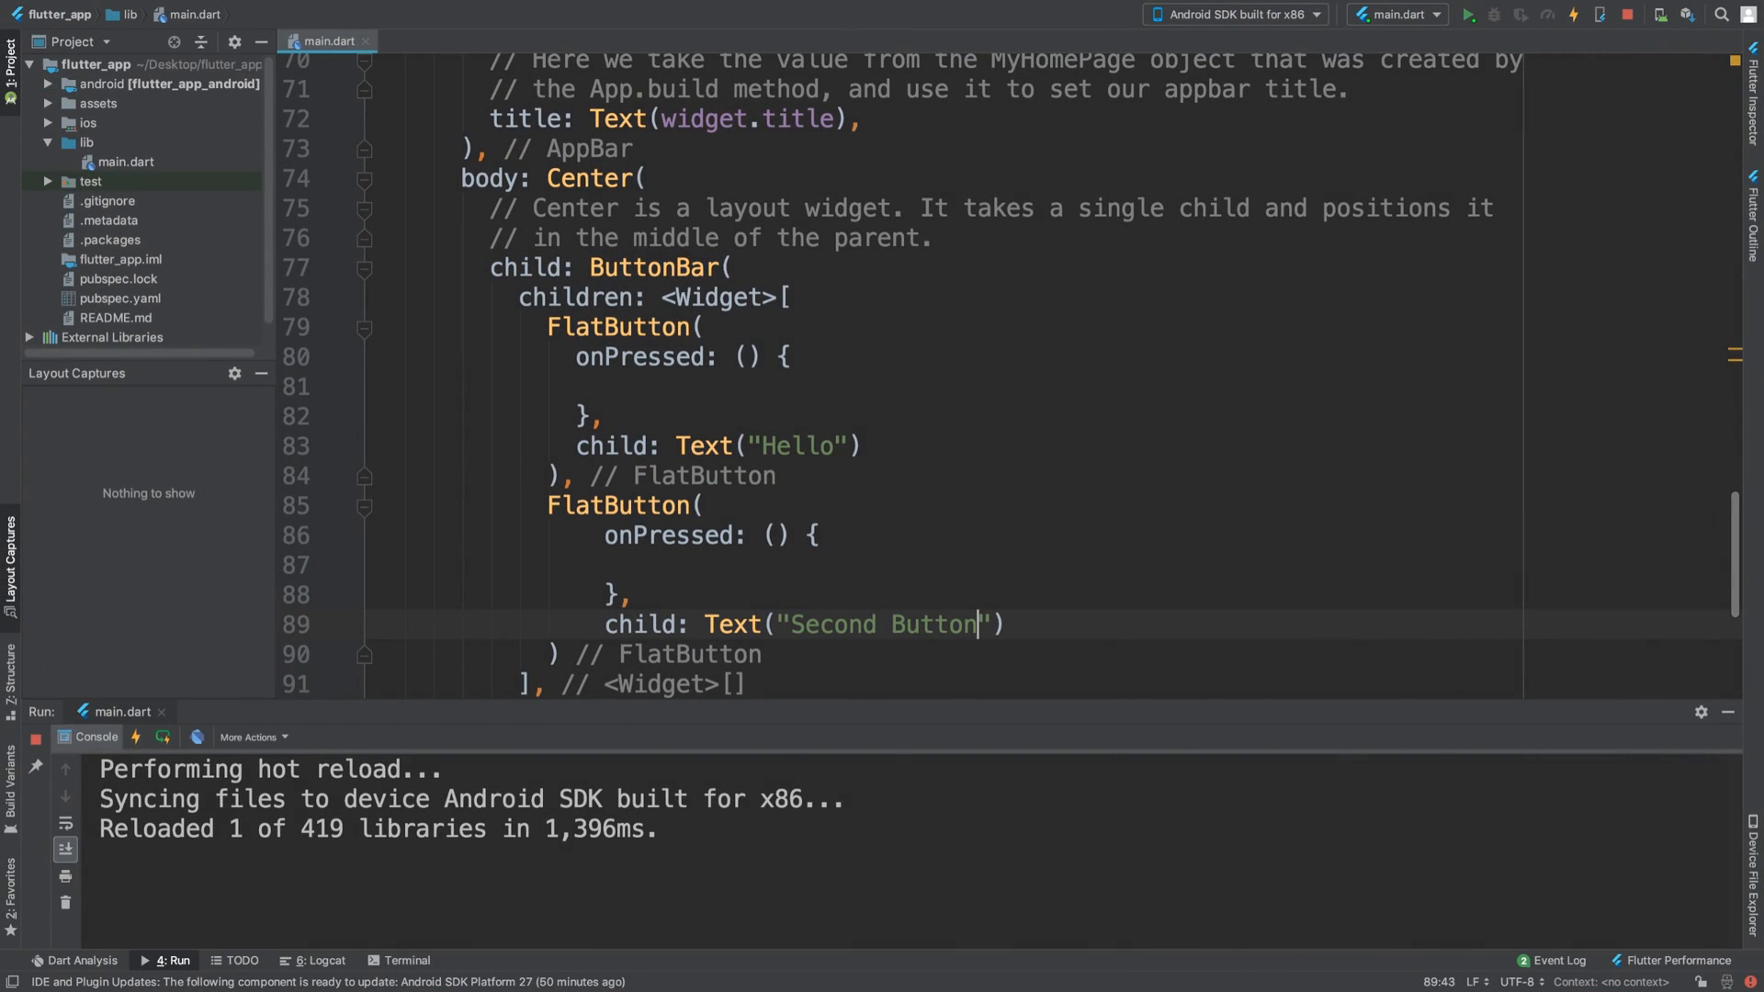
pyautogui.scroll(-3)
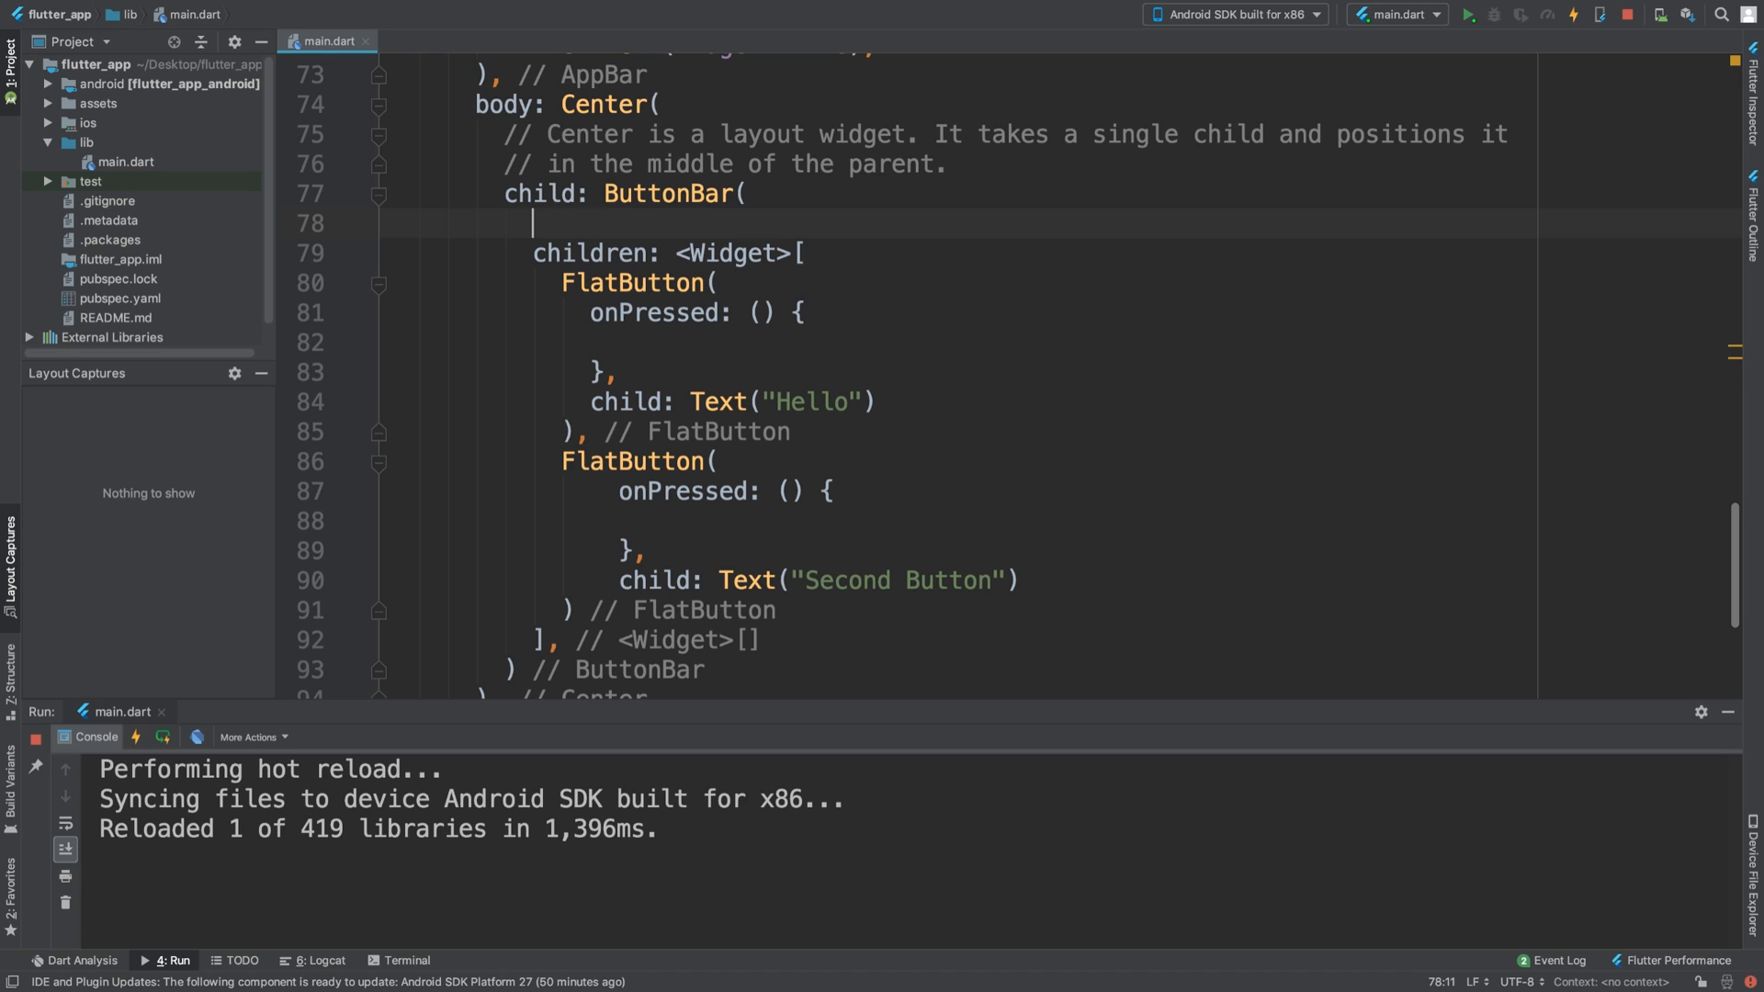
# Give the ButtonBar alignment: MainAxisAlignment.center and begin adding a mainAxisSize property.
pyautogui.write('alignment: ,')
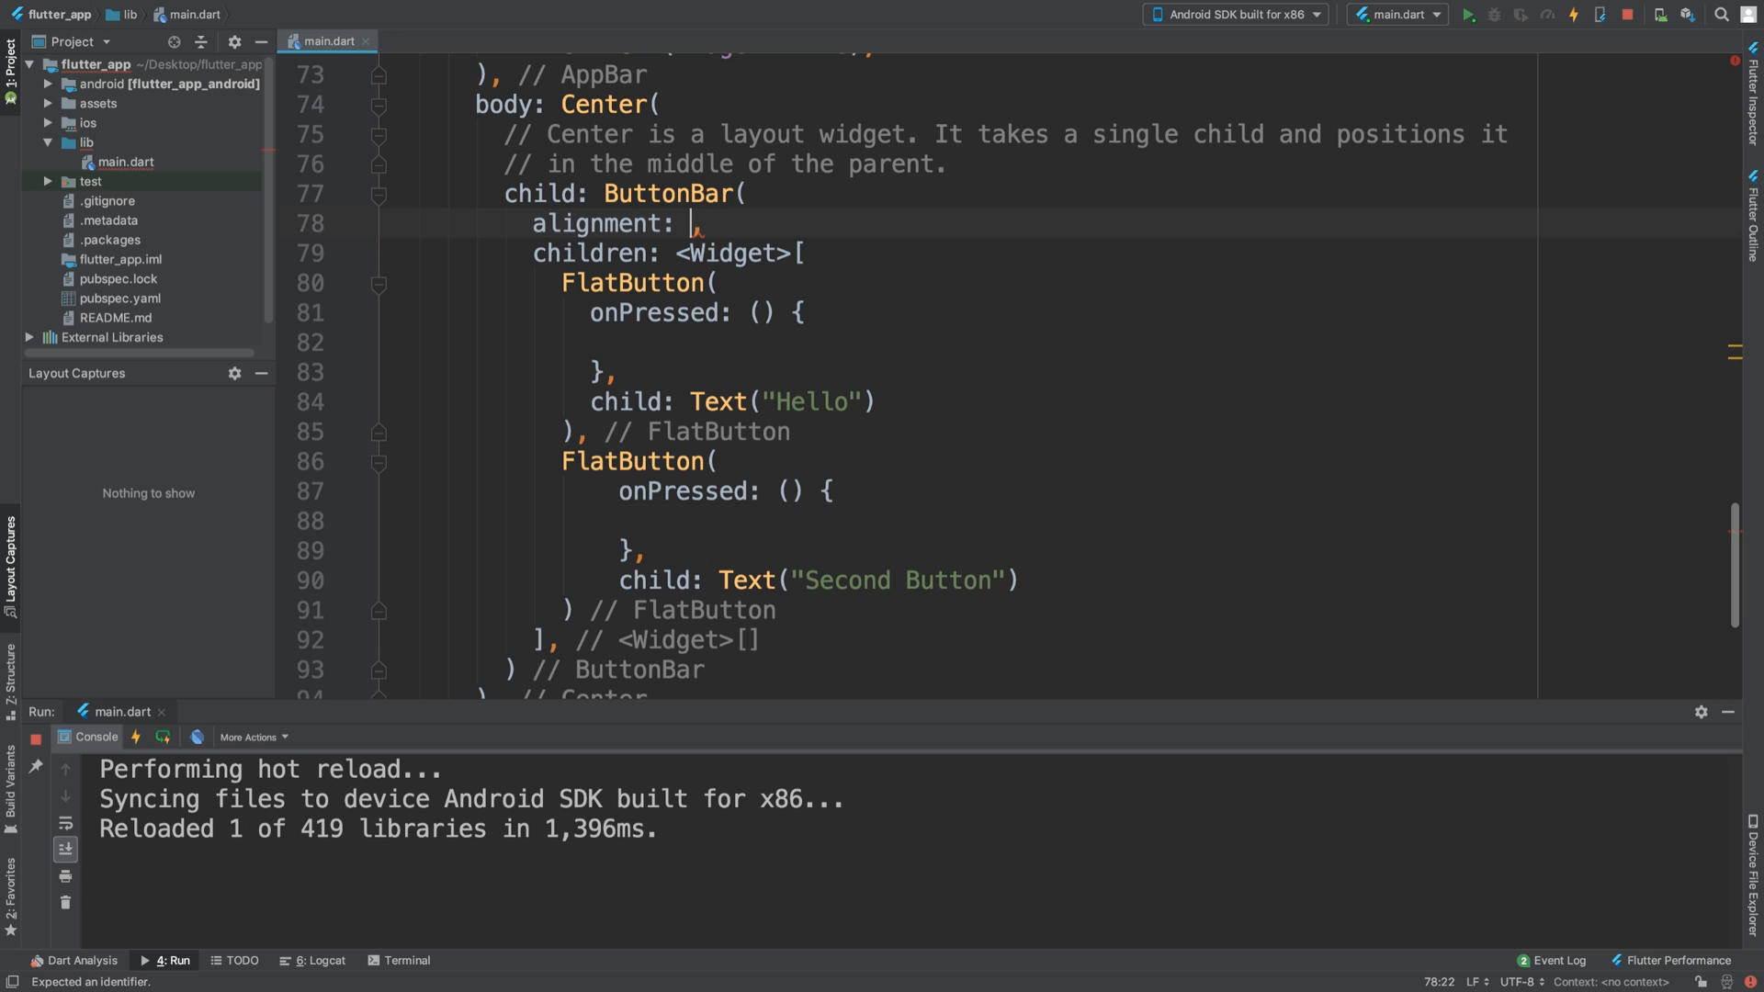
pyautogui.write('MainAxisAlignment.center,')
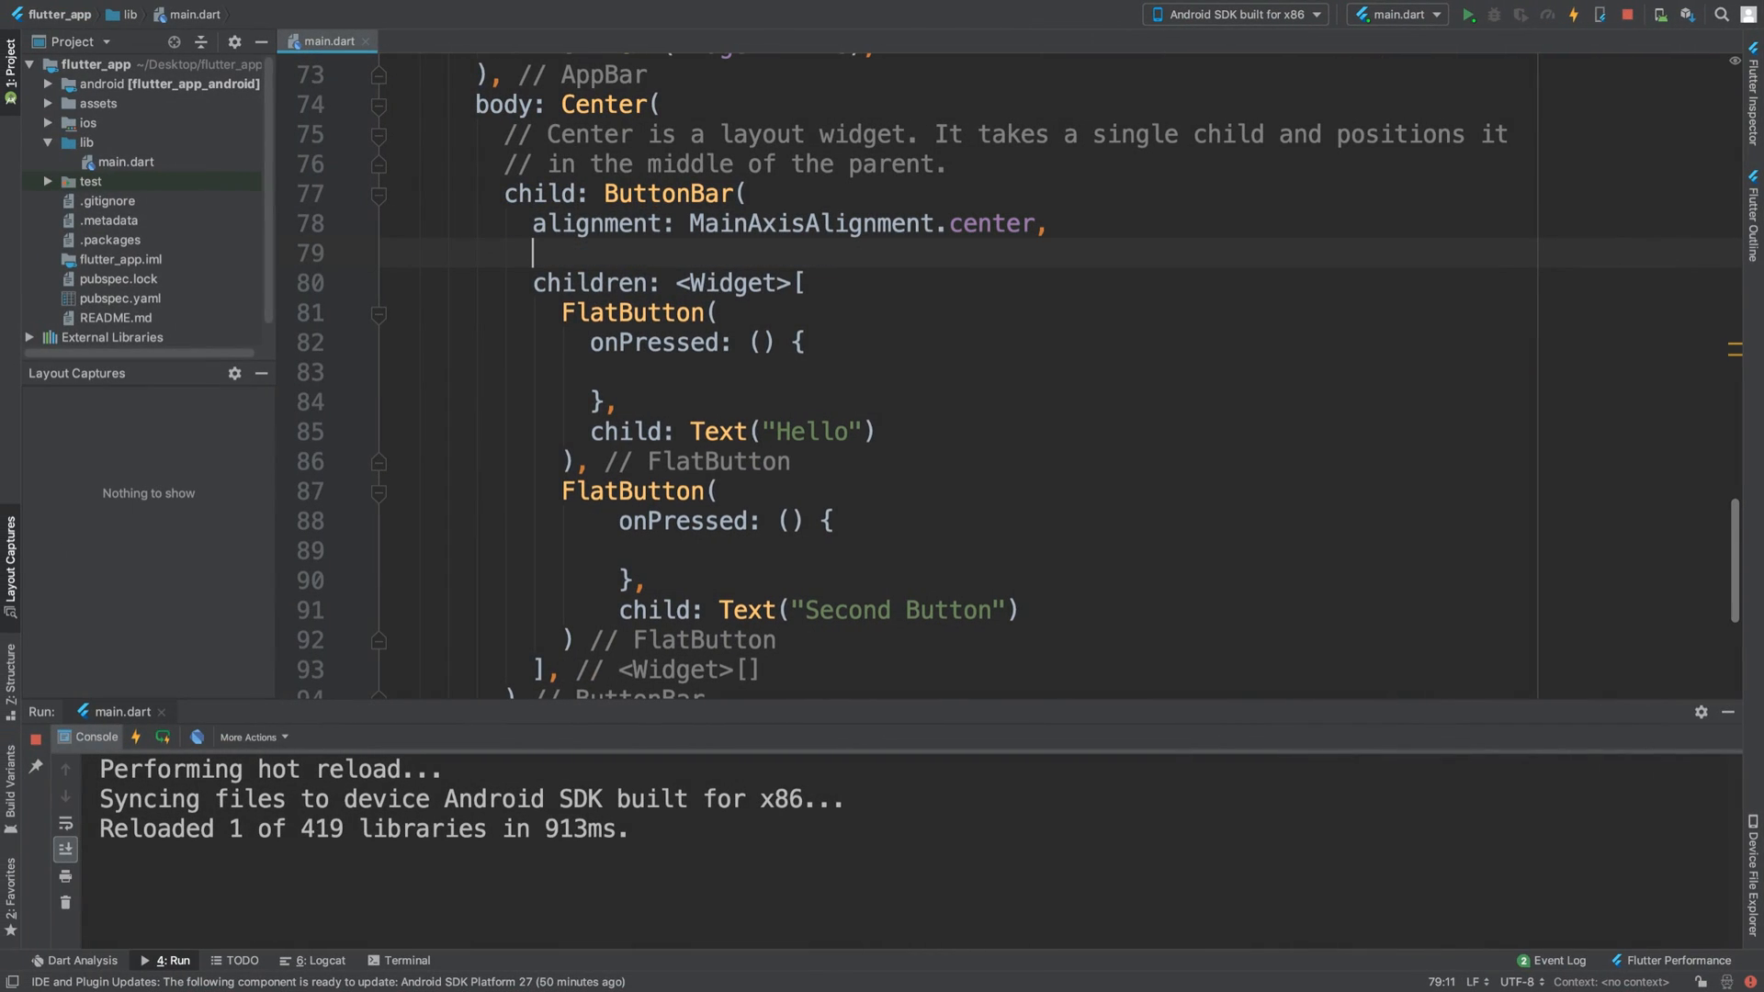
pyautogui.write('max')
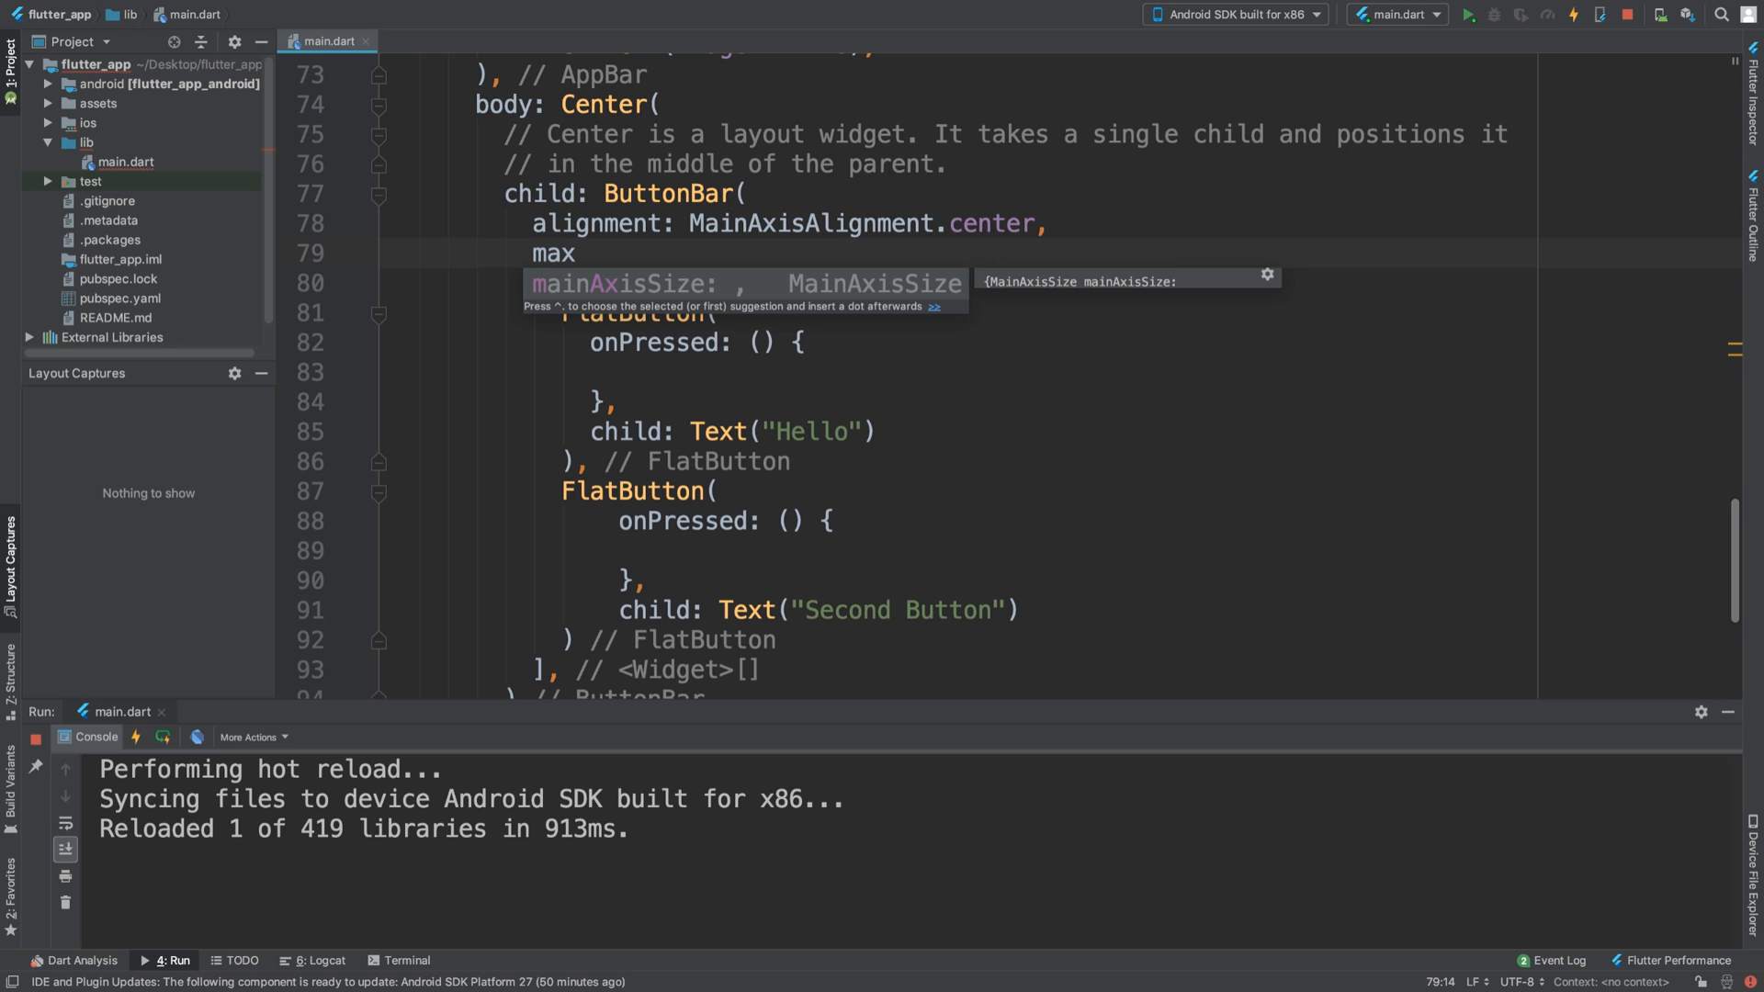